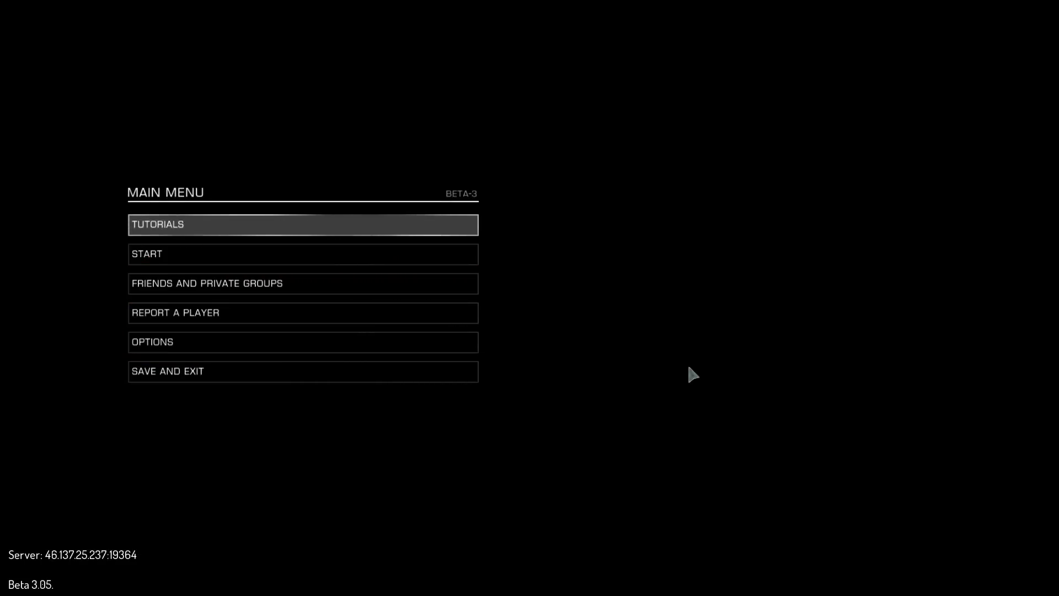
mouse_move(641, 339)
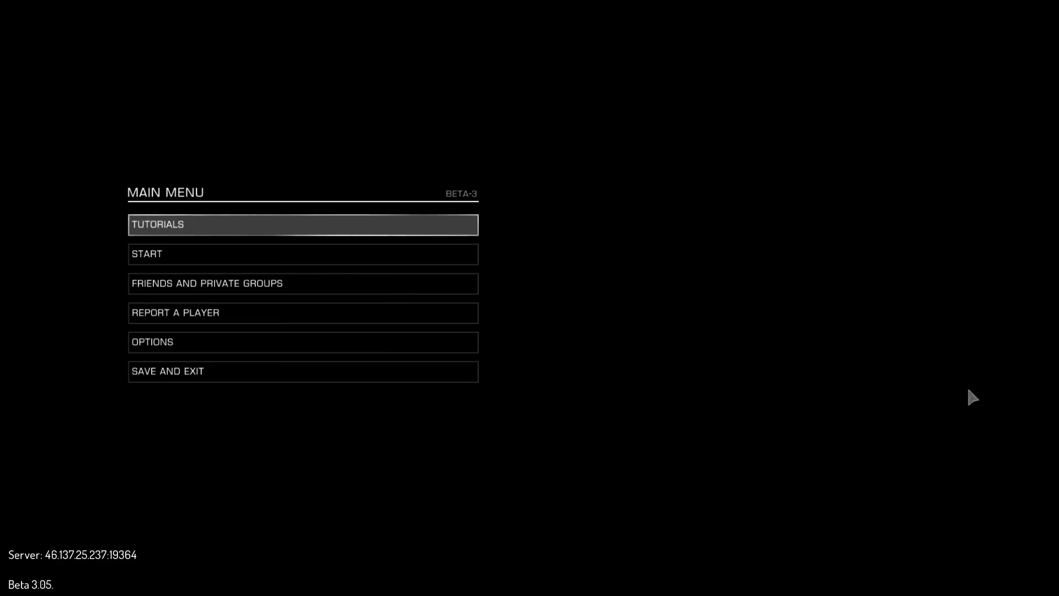
Step: Open the Tutorials list from the main menu to show the Basic Combat briefing
left_click(303, 225)
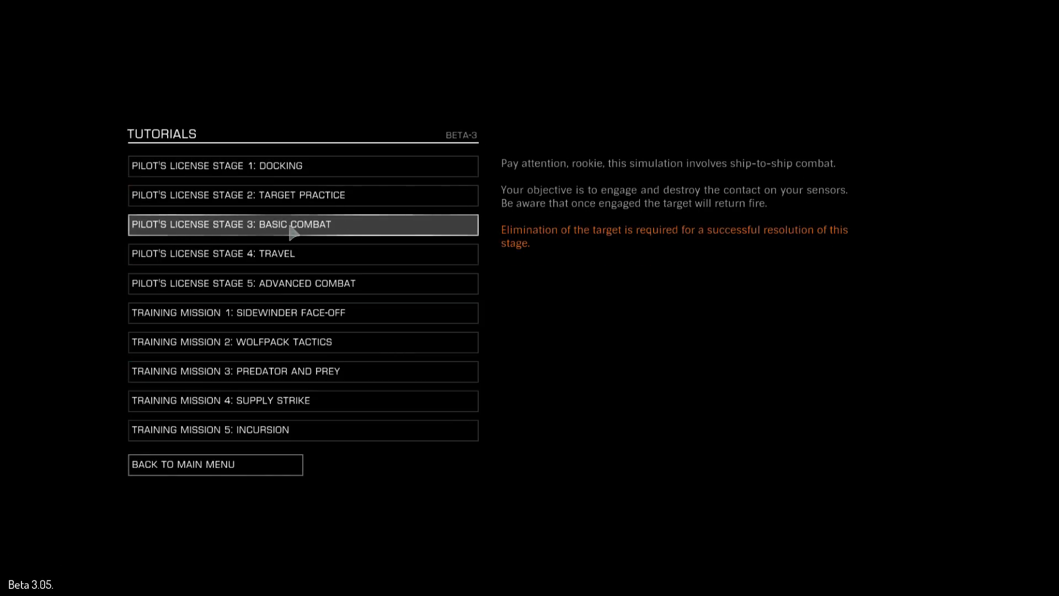
Step: Launch Pilot's License Stage 3: Basic Combat and pause once in the cockpit
left_click(303, 223)
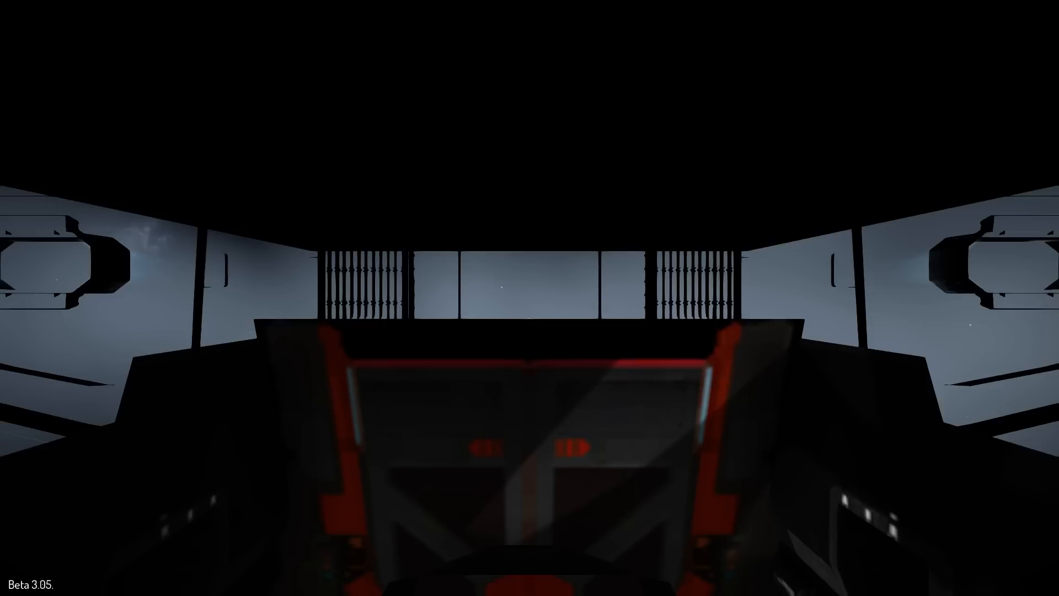
key("Escape")
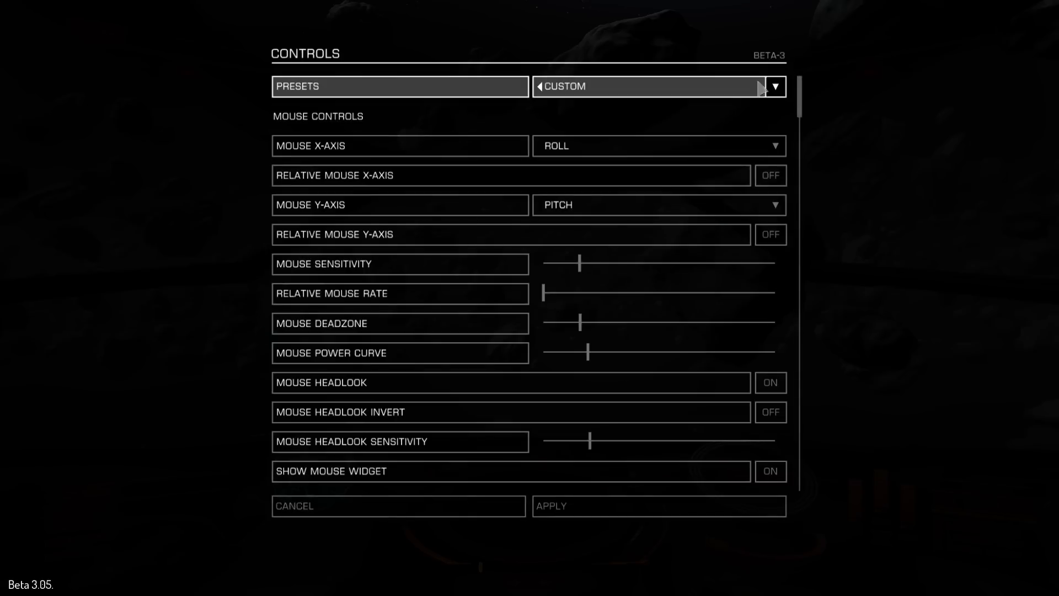
Step: Apply the Empty preset, set Mouse X-Axis to Roll with relative centring off, Y-Axis to Pitch
left_click(757, 86)
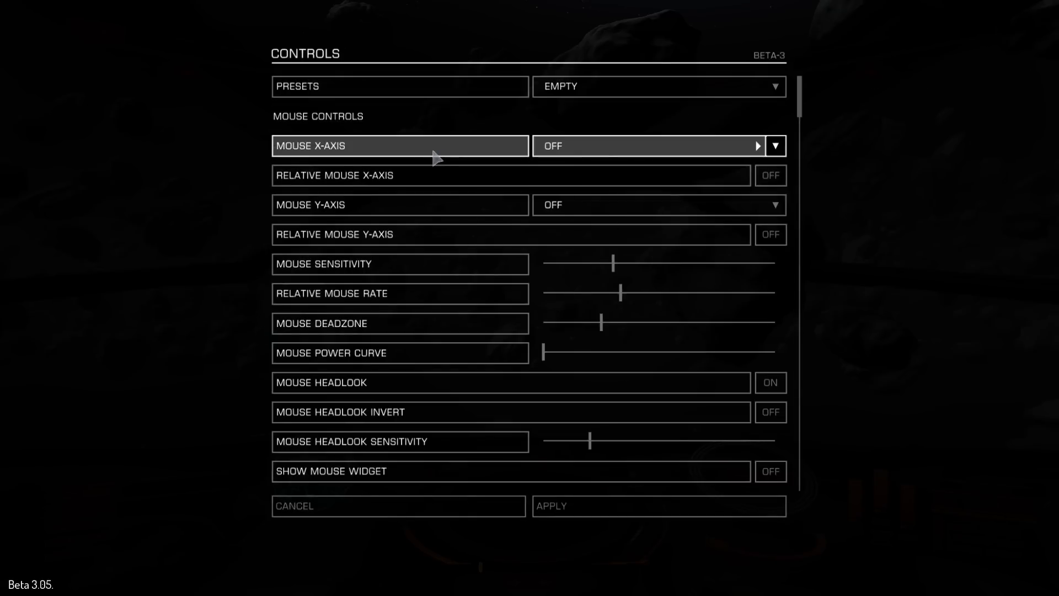
left_click(774, 145)
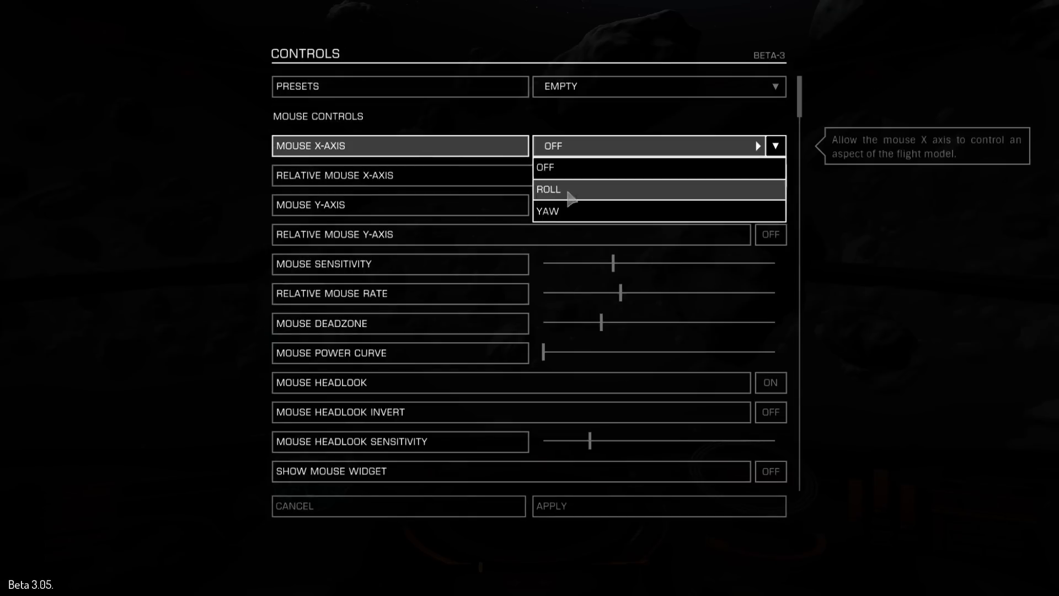
left_click(547, 189)
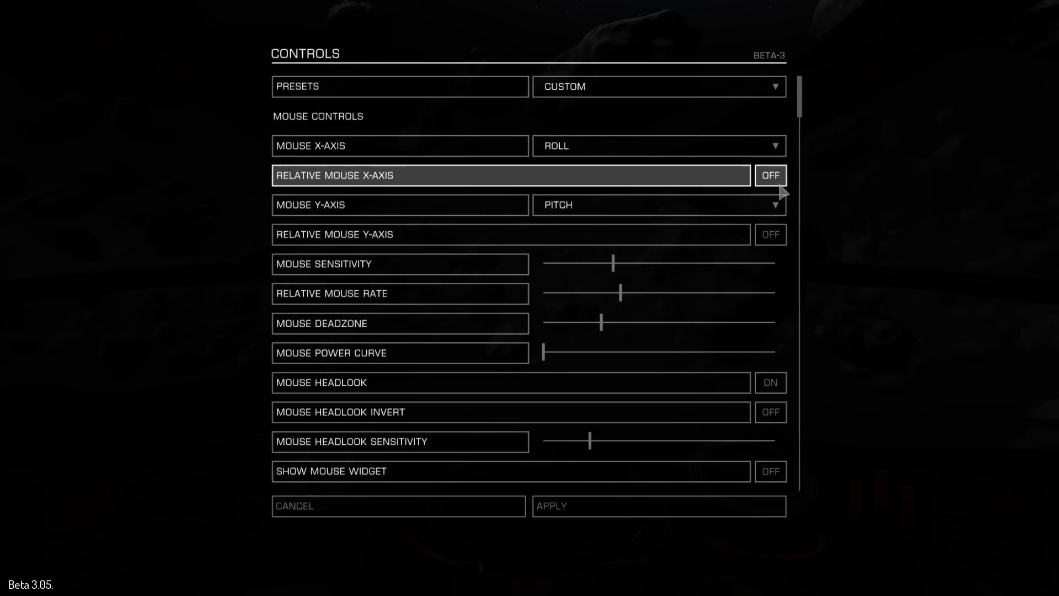
left_click(774, 204)
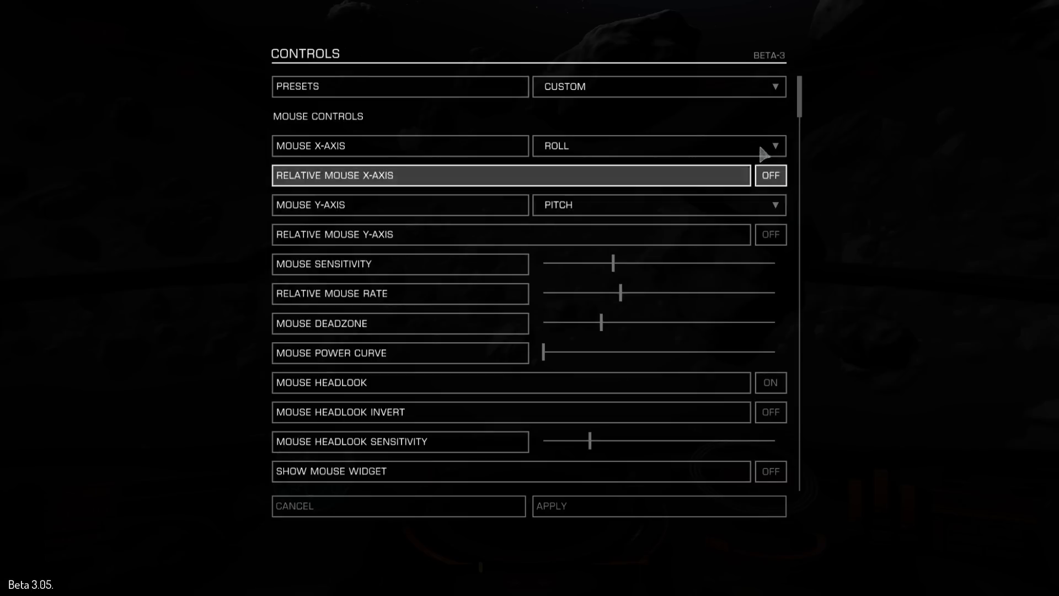
mouse_move(563, 251)
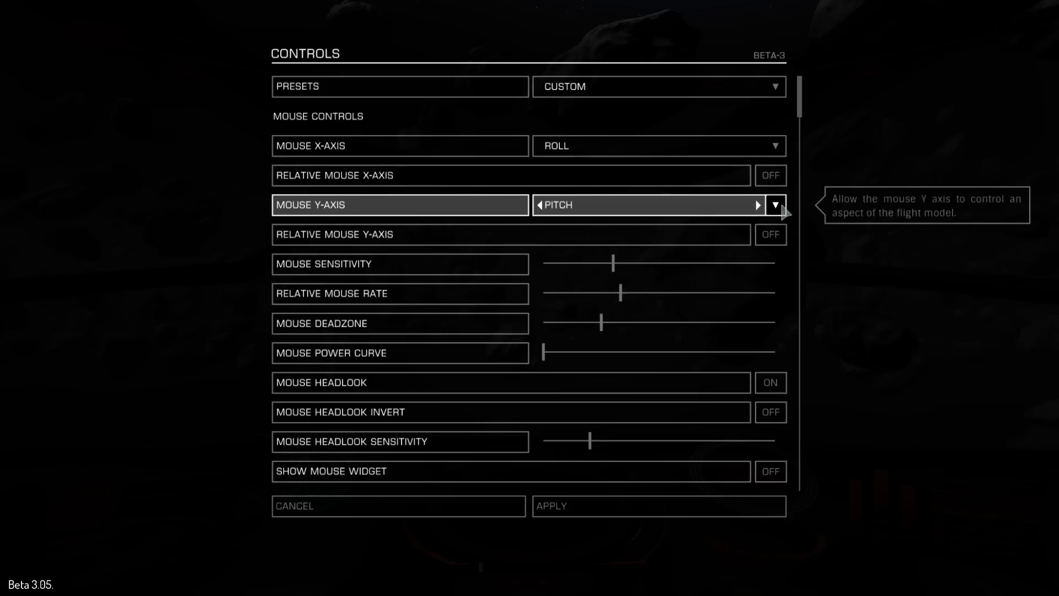
left_click(774, 204)
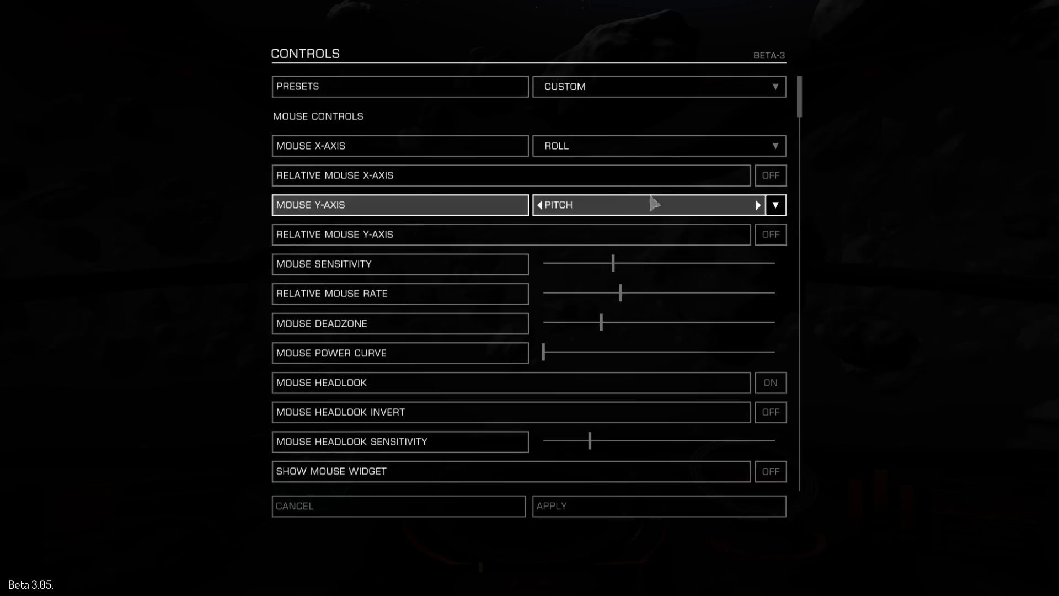
mouse_move(682, 234)
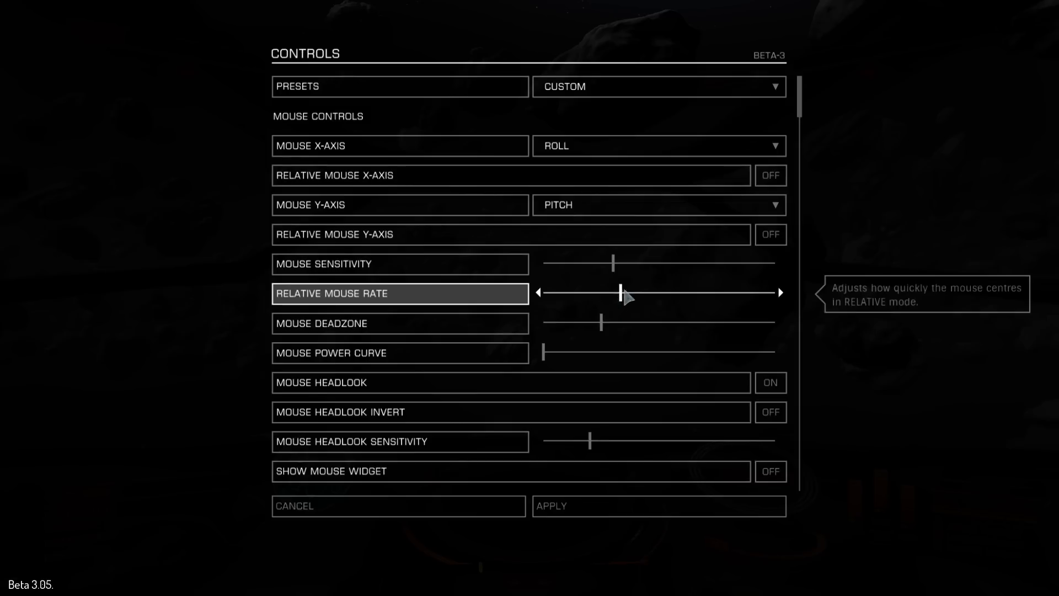
mouse_move(729, 187)
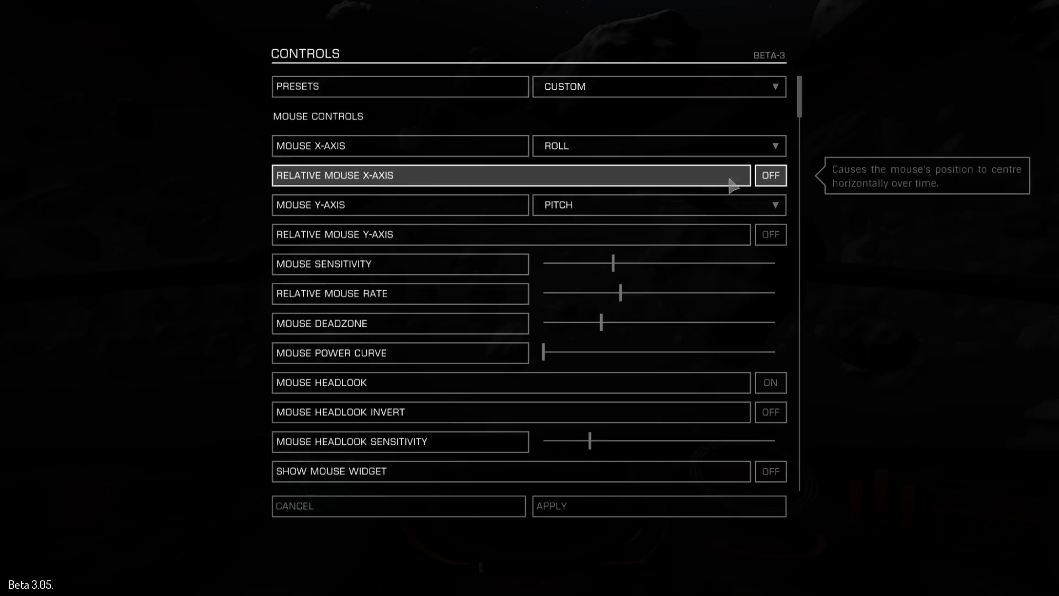
mouse_move(382, 235)
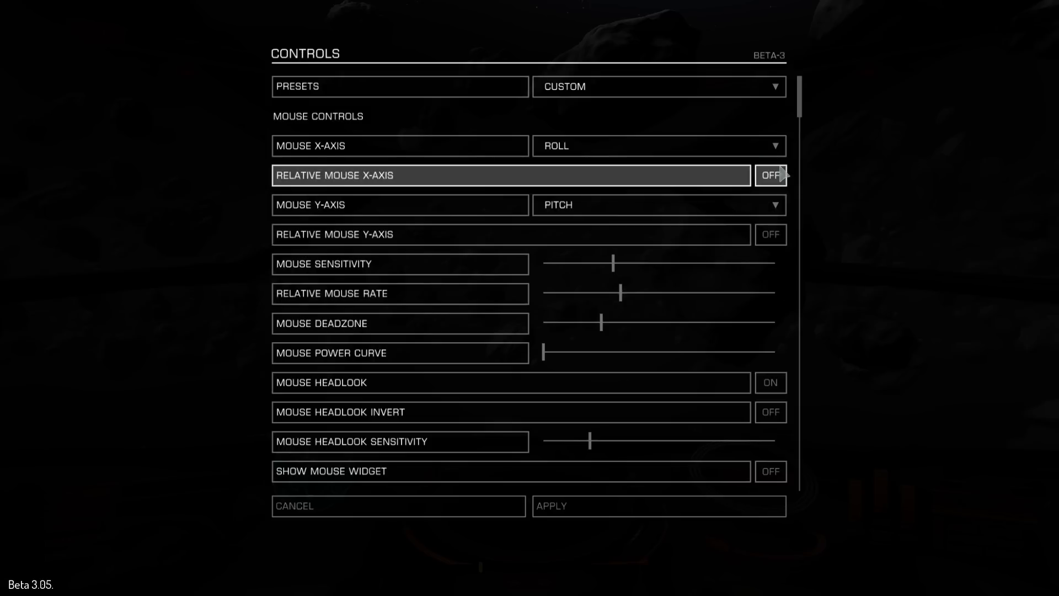
mouse_move(553, 234)
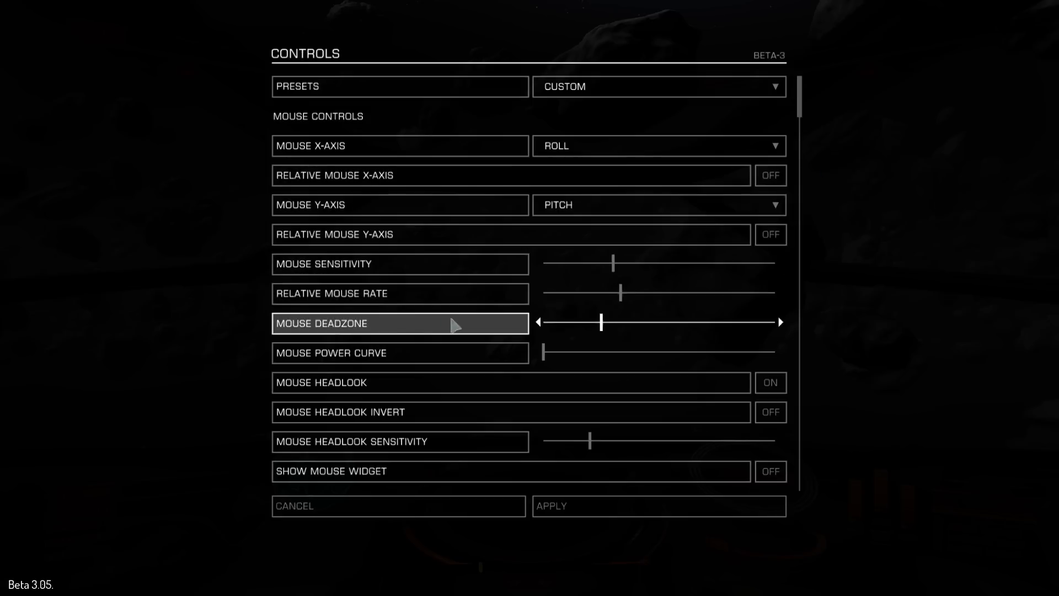
mouse_move(467, 344)
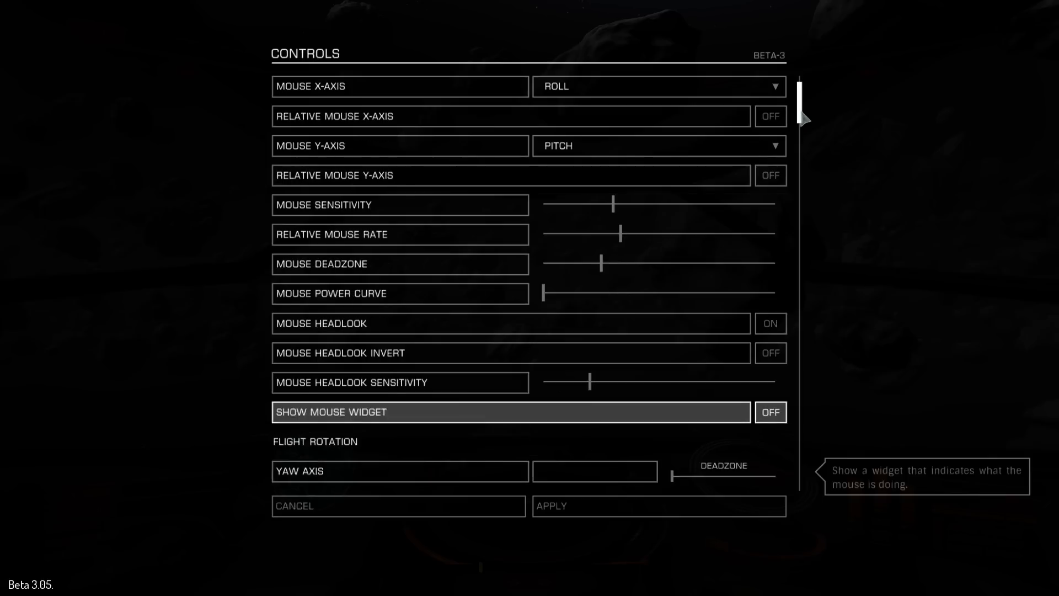
Step: Scroll the controls list down to the Flight Rotation section with Yaw Into Roll
scroll("down", 3)
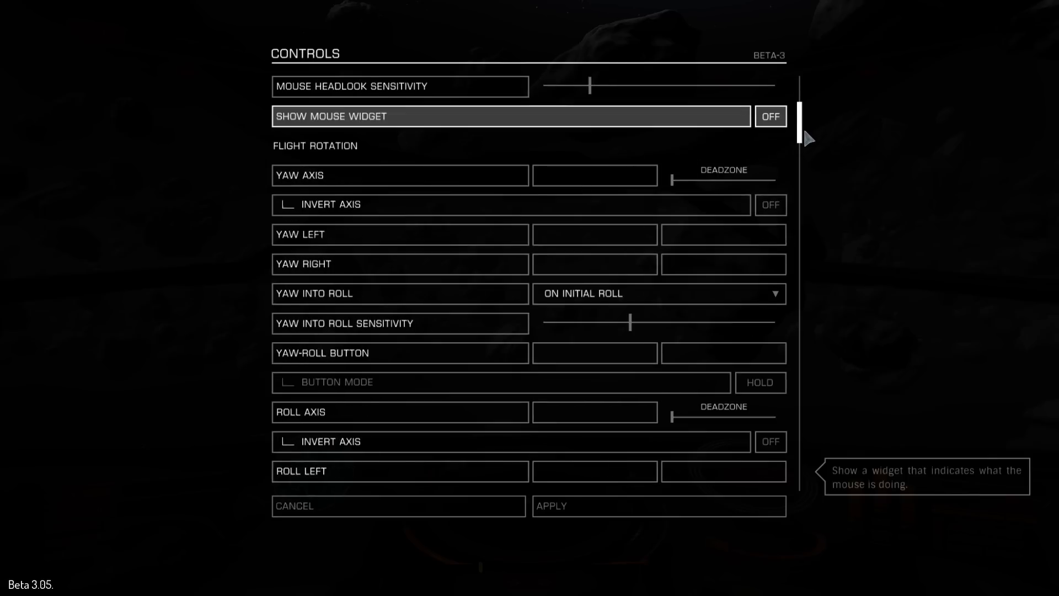
mouse_move(659, 292)
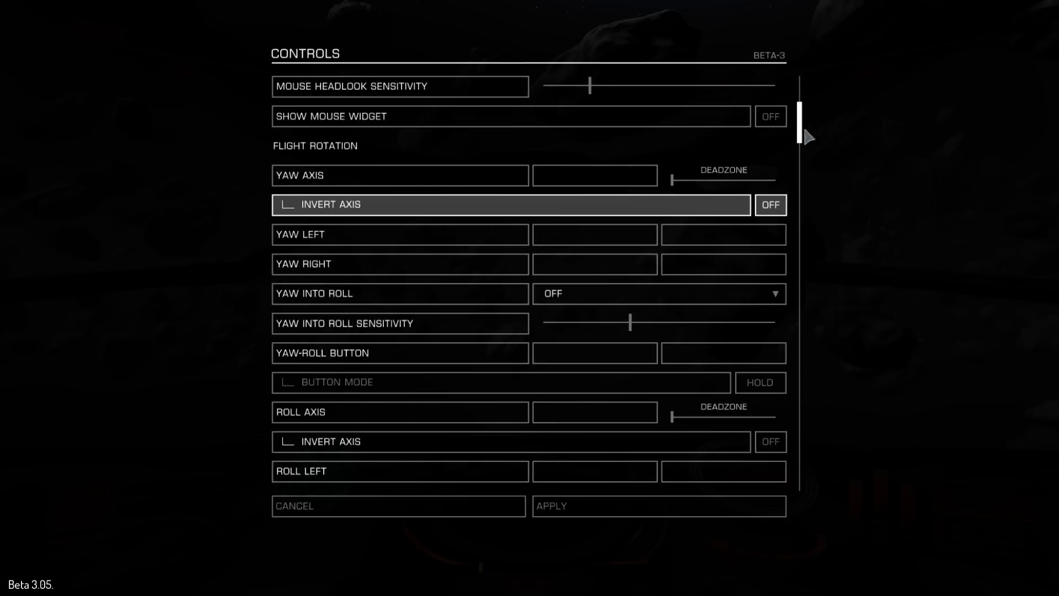
scroll("down", 3)
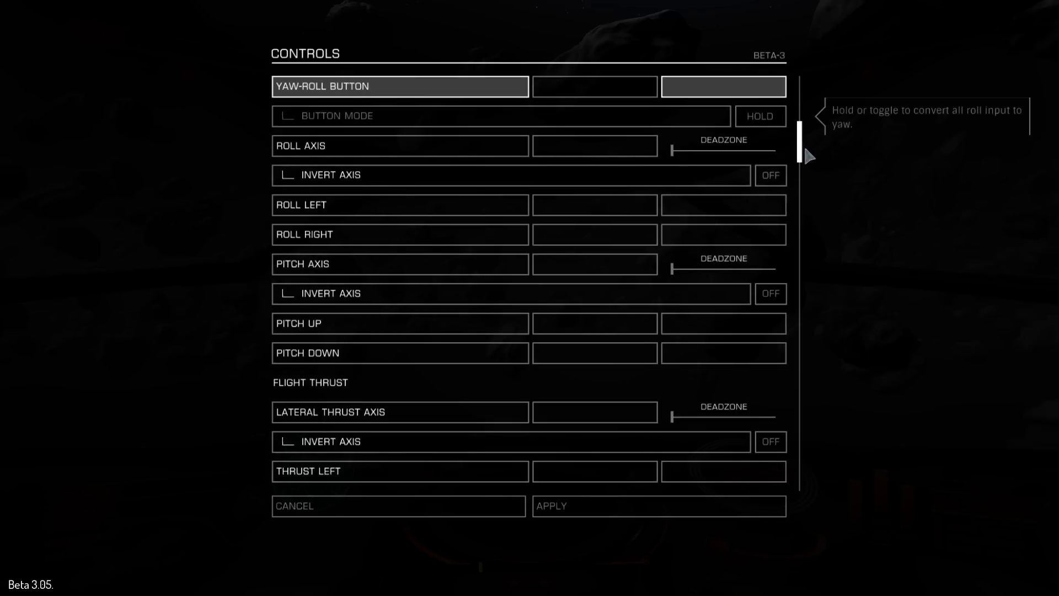
scroll("down", 3)
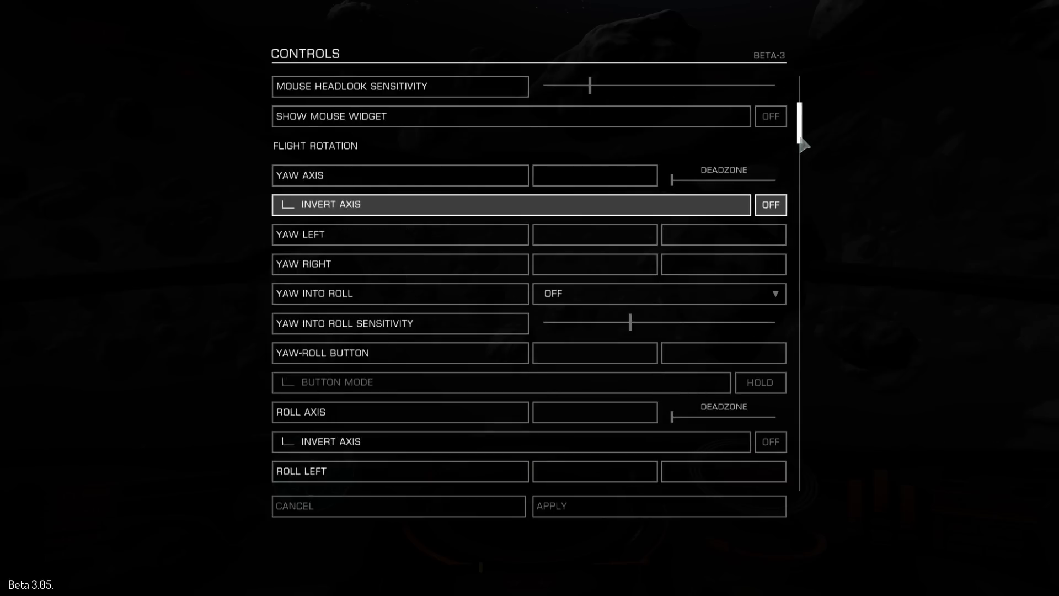
Step: Scroll to Flight Throttle and bind decreasing throttle to the mouse wheel
scroll("down", 3)
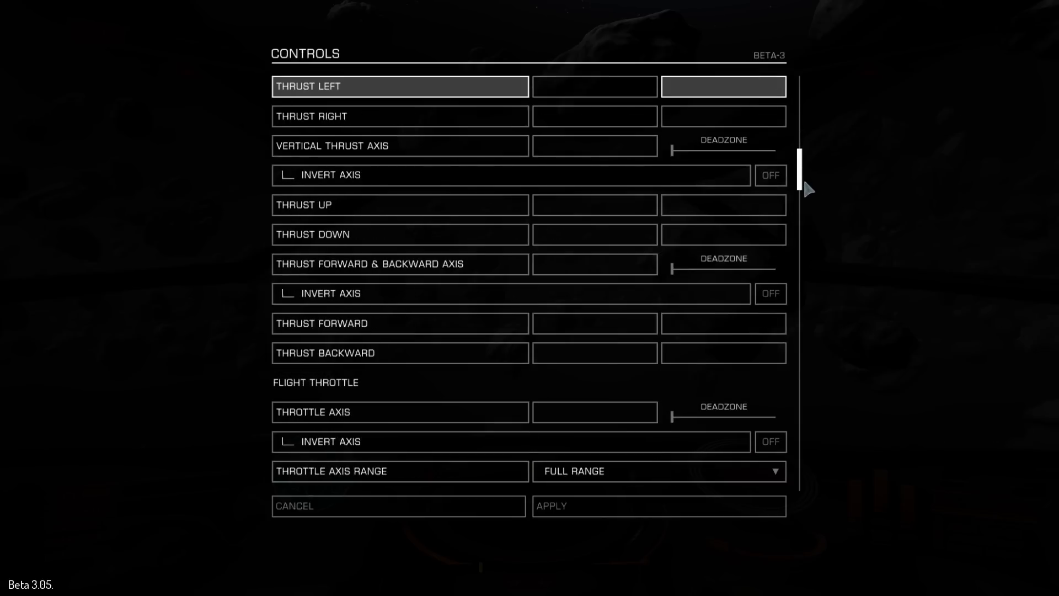
scroll("down", 3)
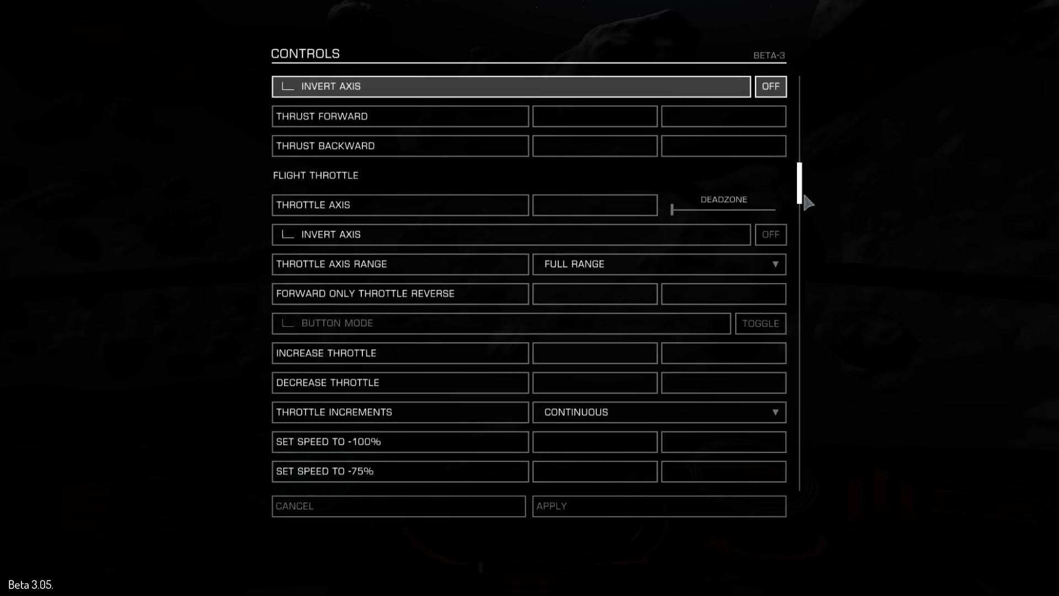
scroll("down", 3)
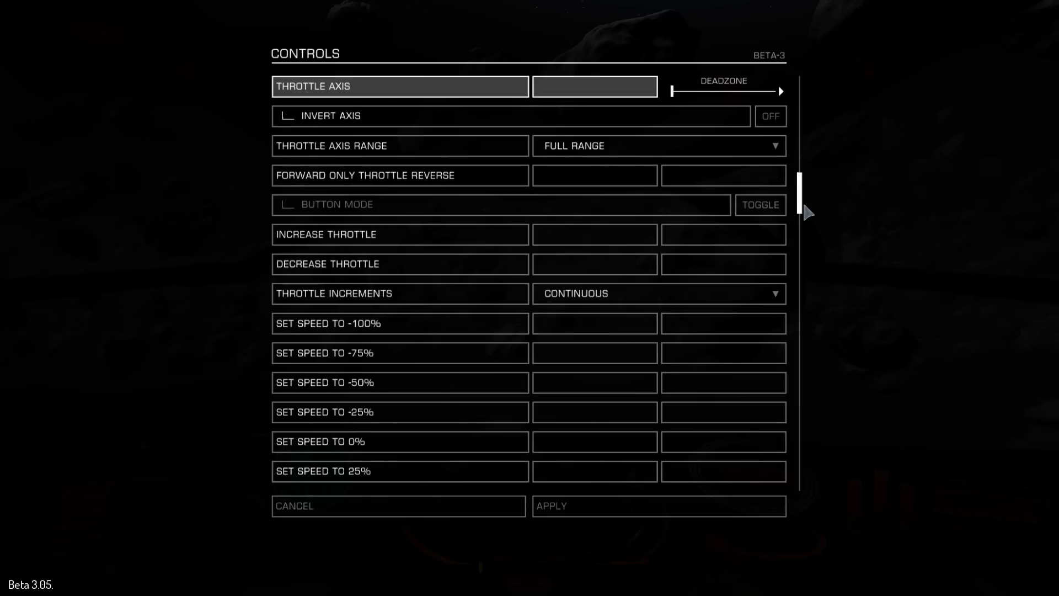
mouse_move(594, 234)
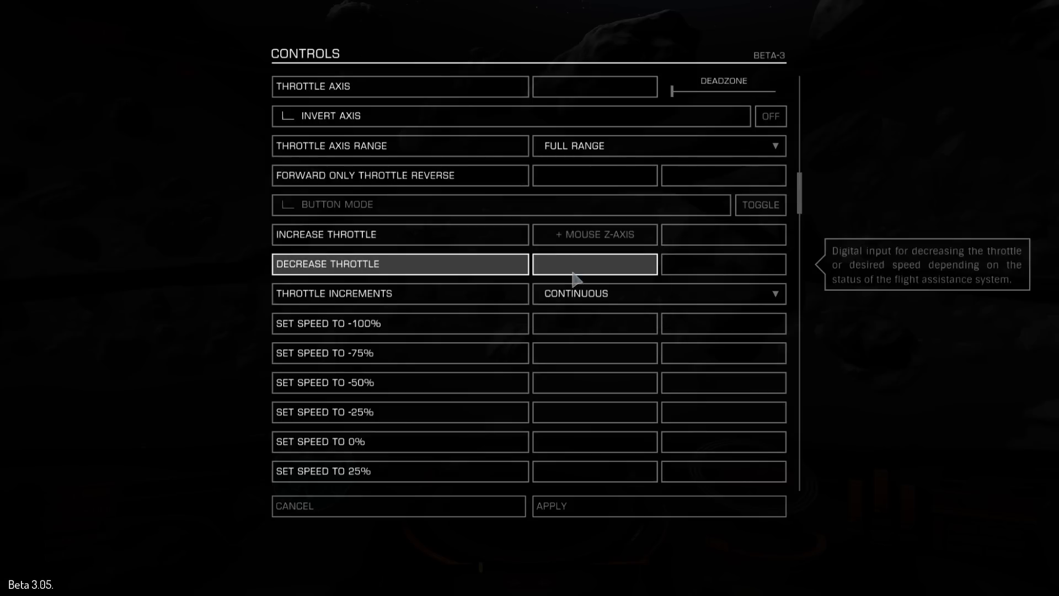
left_click(593, 264)
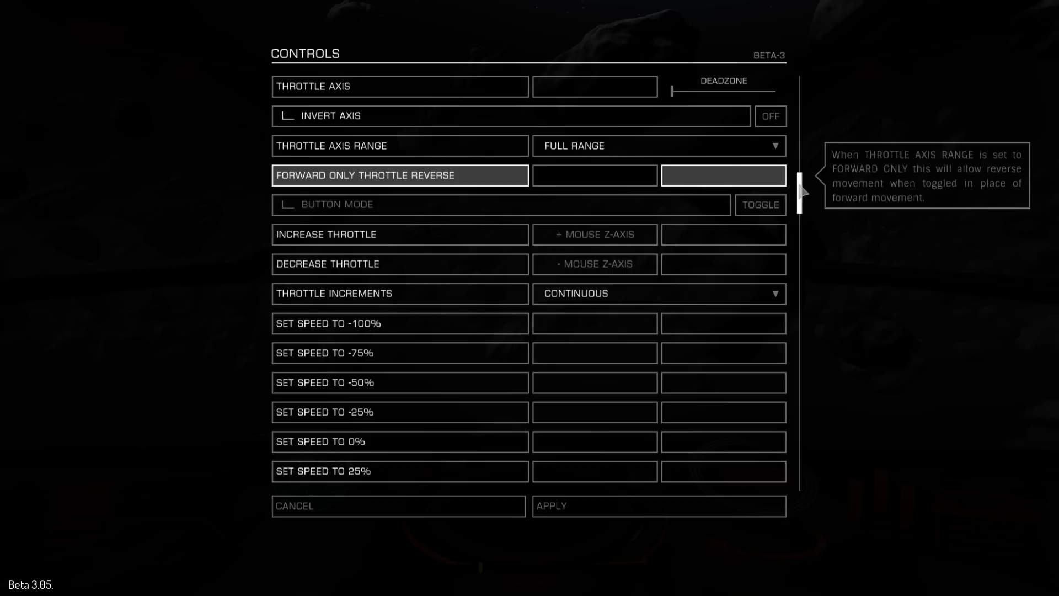
Step: Scroll past Thrust and Targeting and start binding an input to Primary Fire
scroll("down", 3)
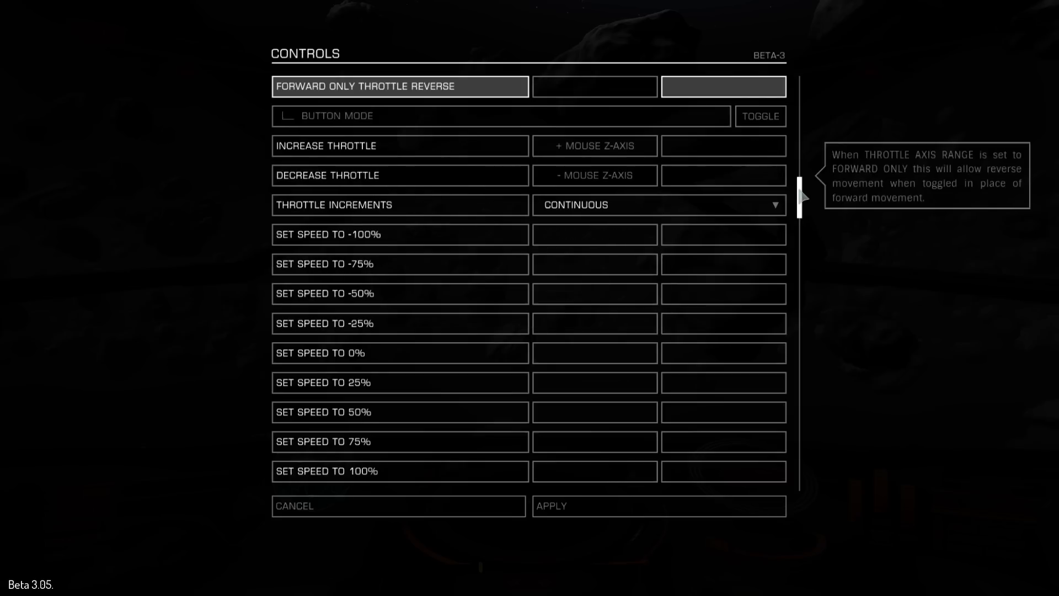
scroll("down", 3)
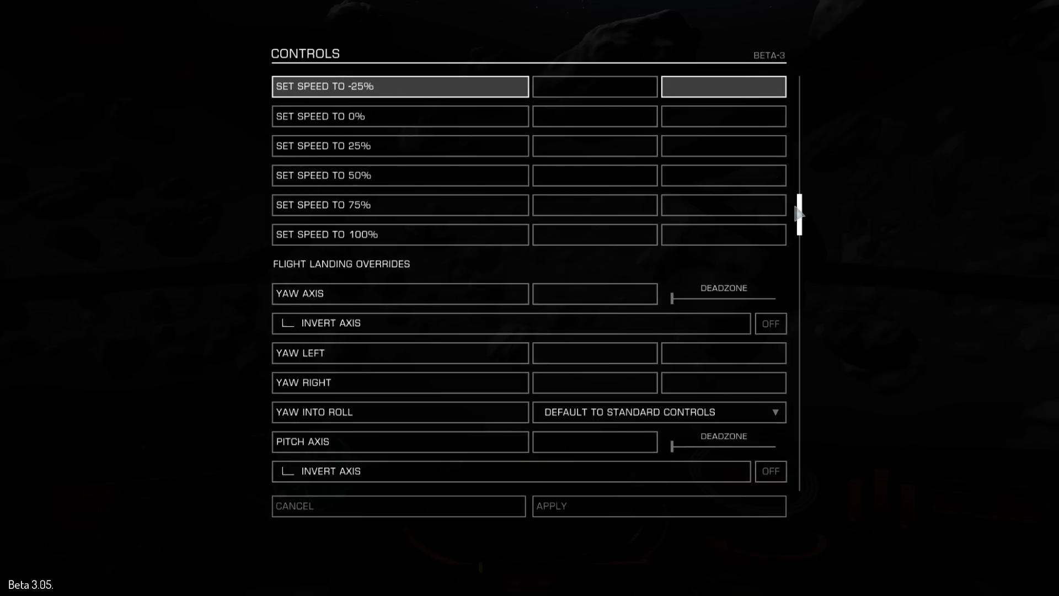
scroll("down", 3)
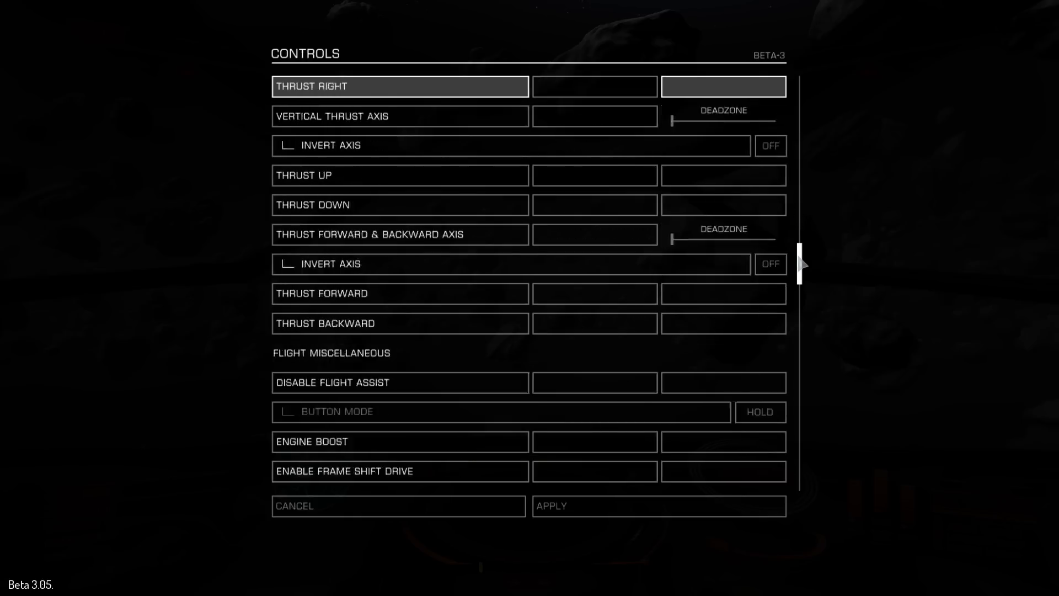
scroll("down", 3)
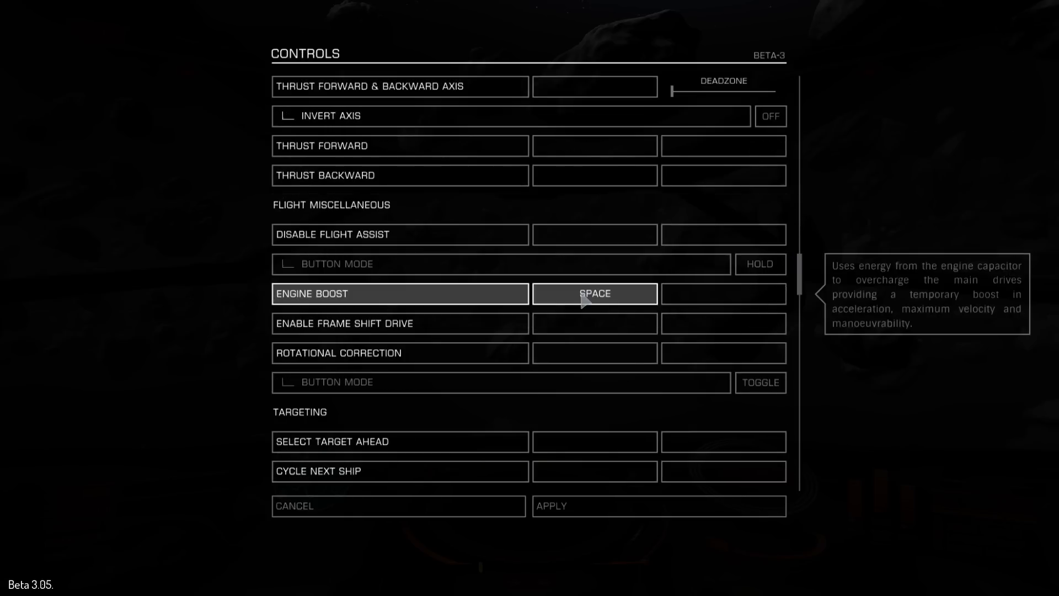
scroll("down", 3)
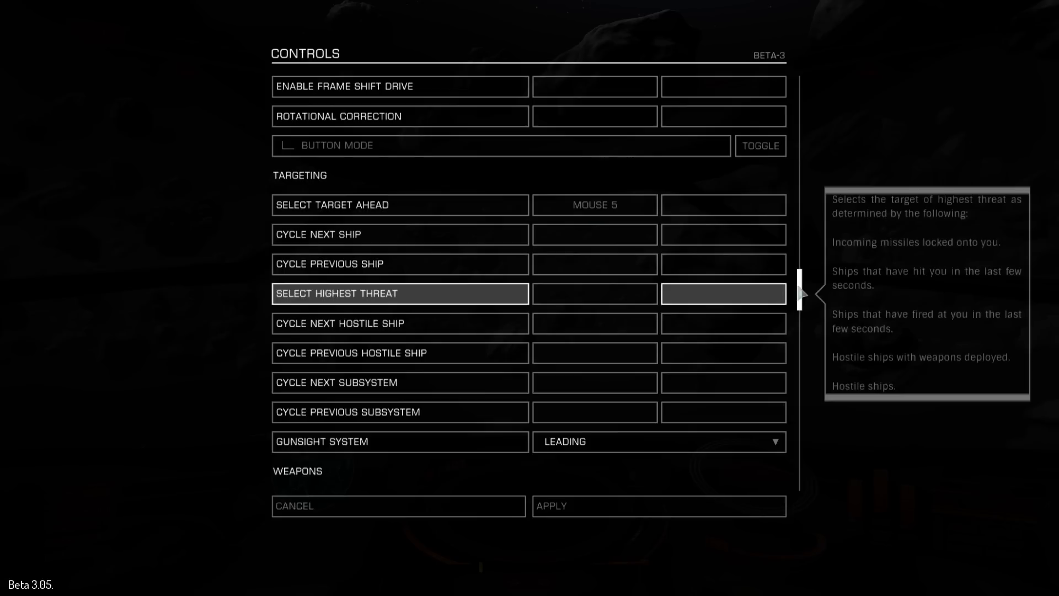
scroll("down", 3)
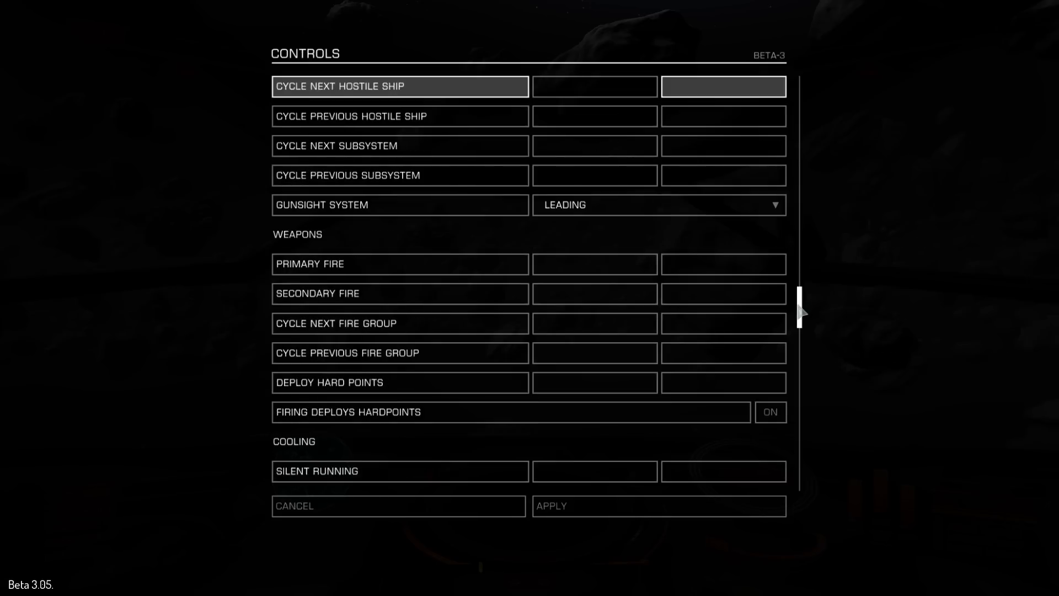
left_click(594, 264)
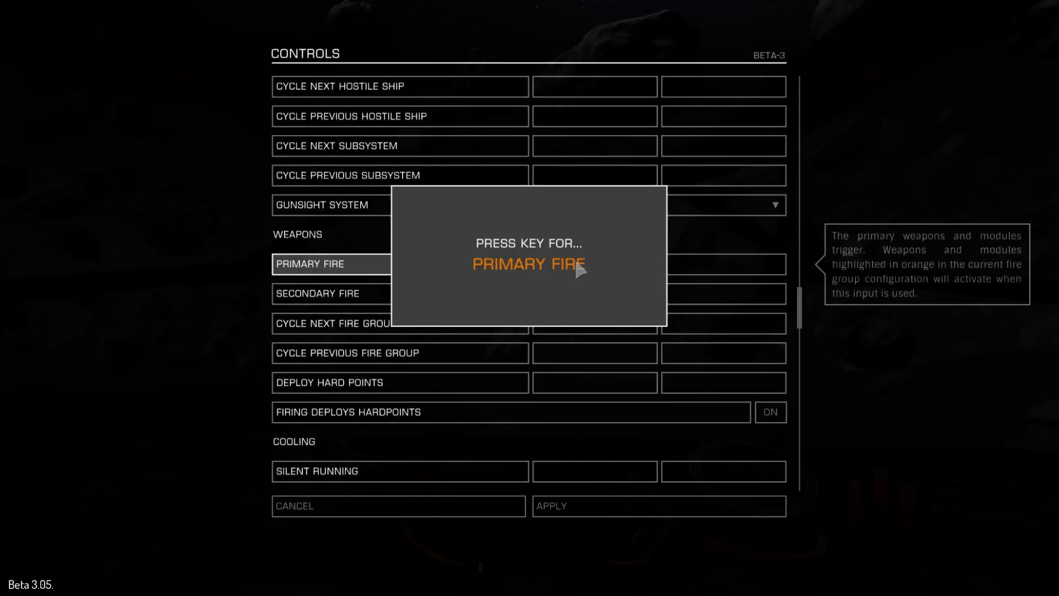
left_click(594, 263)
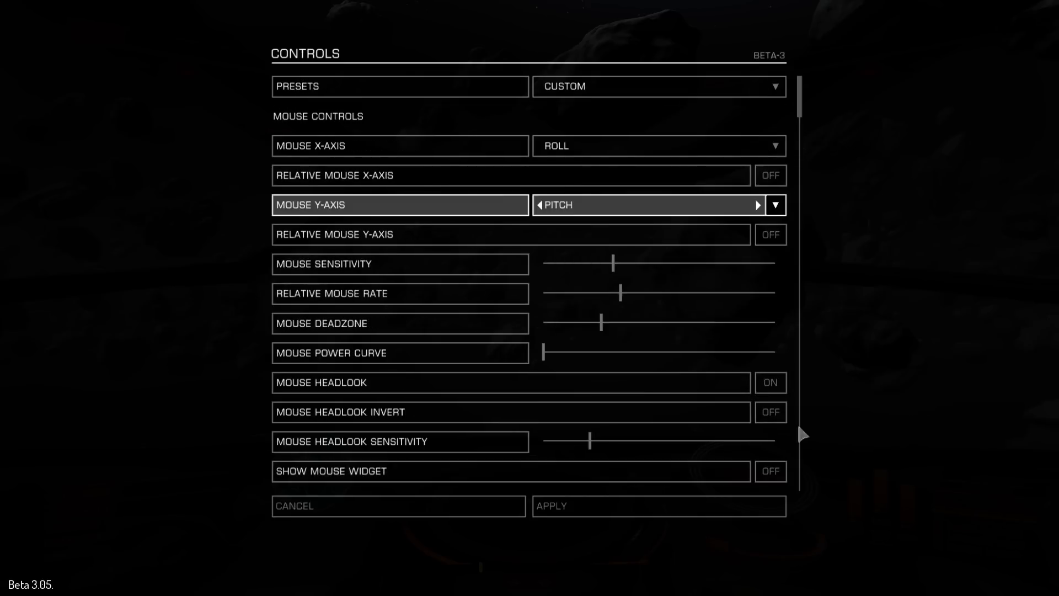
Step: Leave the controls menu with Mouse X as Roll and Y as Pitch, back in the cockpit
left_click(769, 471)
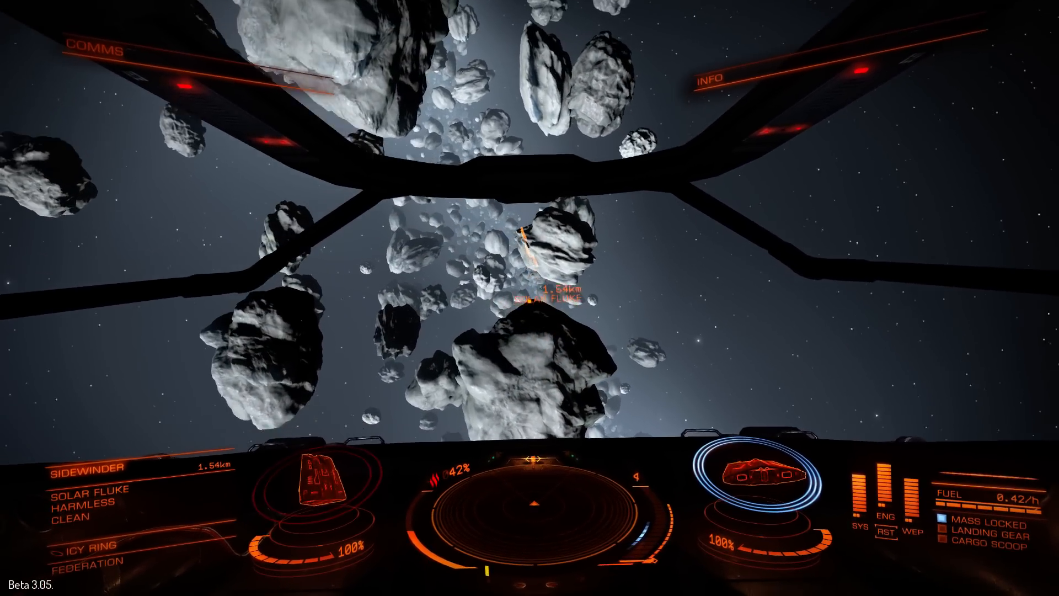
Step: From the pause menu's controls options, set Throttle Increments to 12.5%
key("Escape")
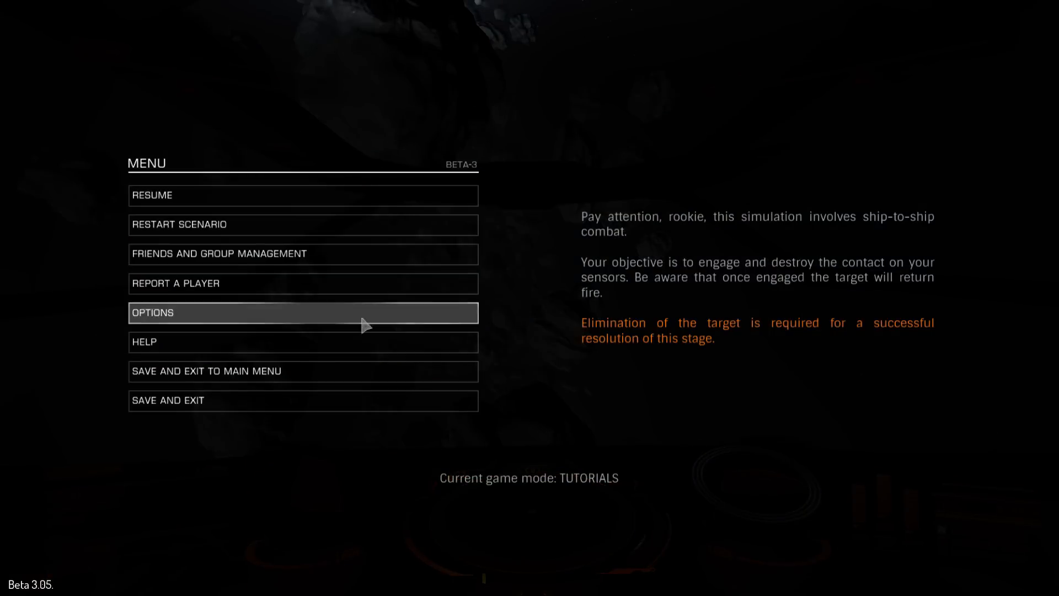
left_click(303, 313)
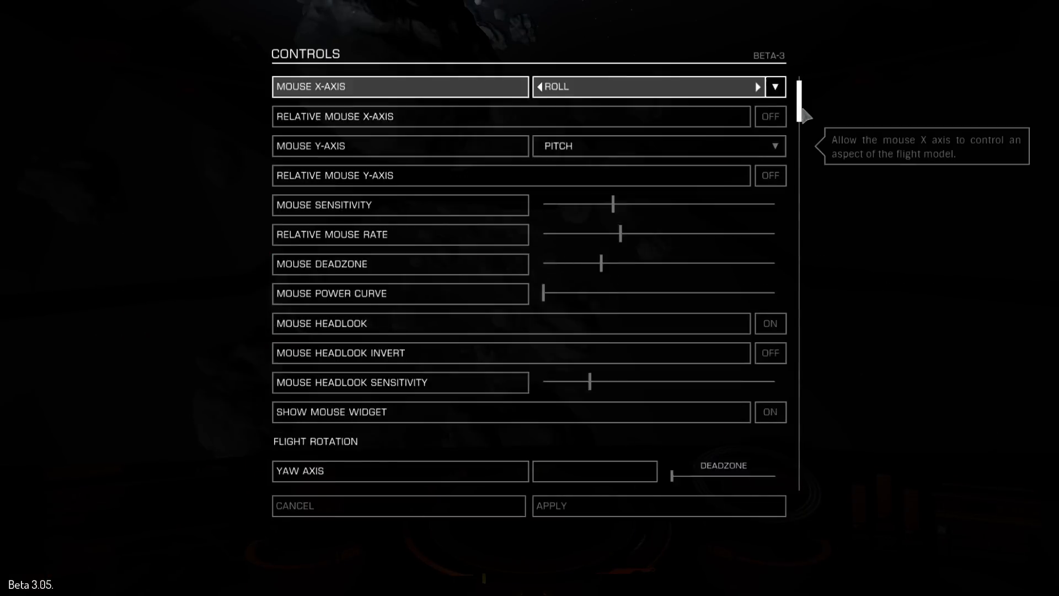
scroll("down", 3)
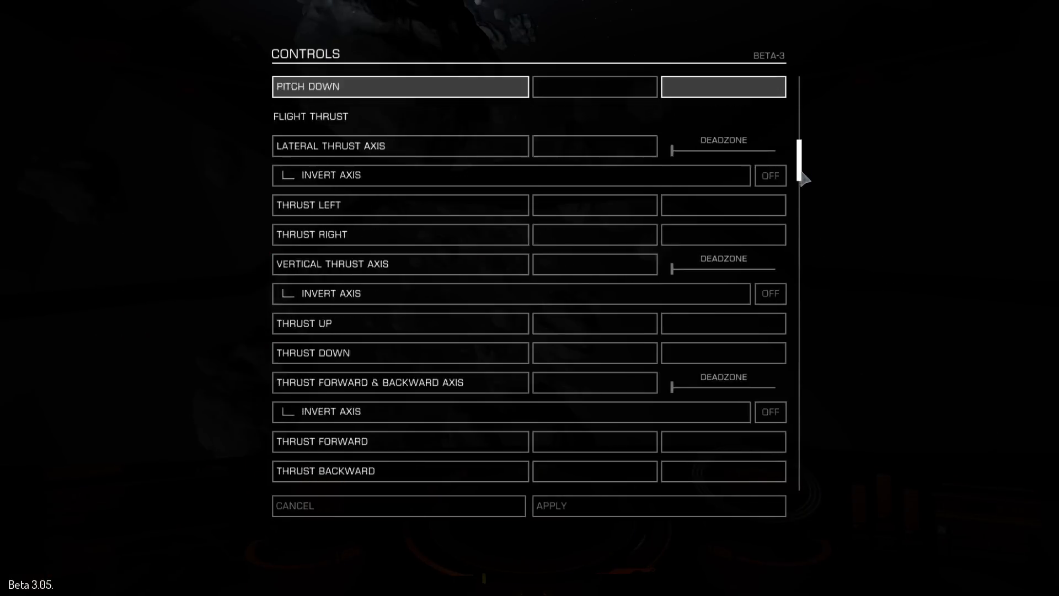
scroll("down", 3)
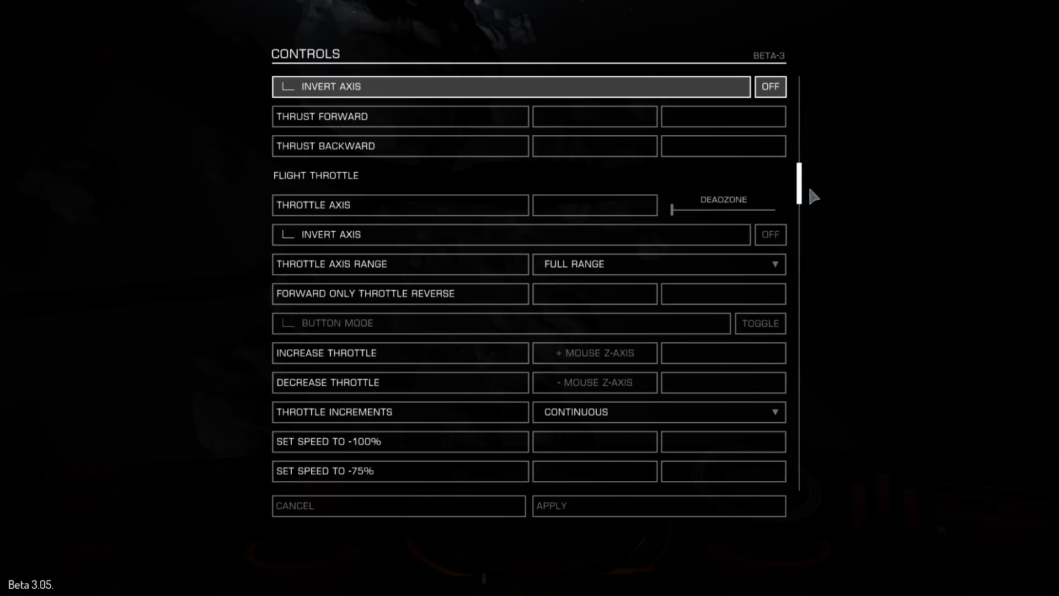
left_click(658, 412)
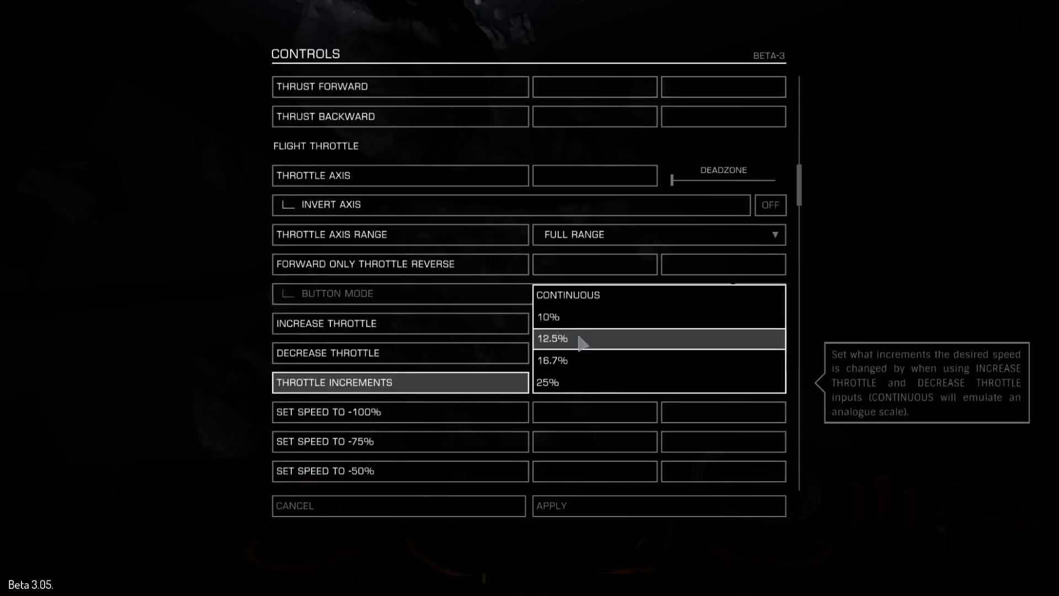
left_click(553, 337)
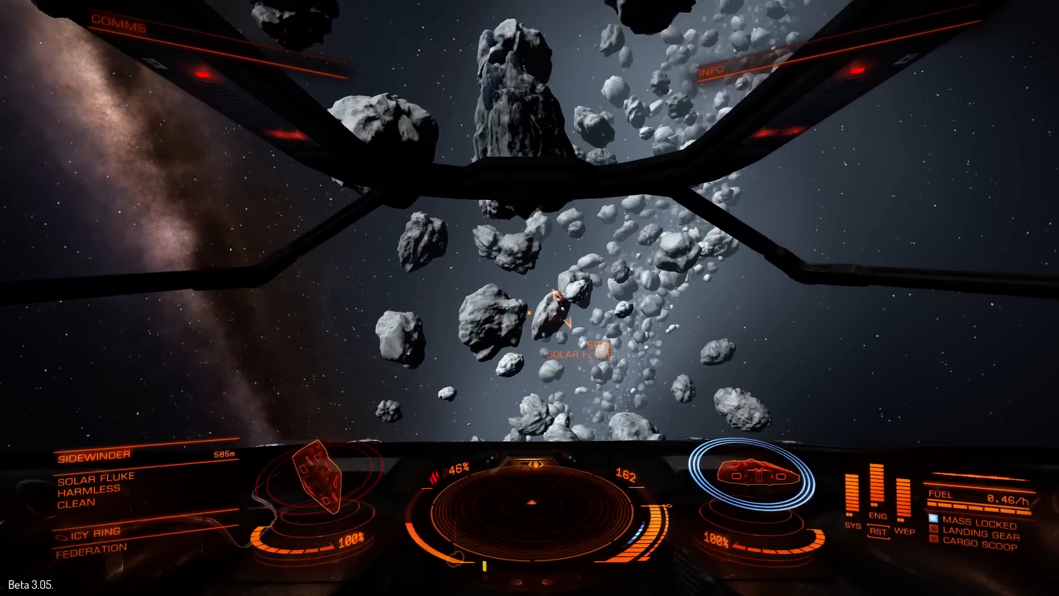
Step: Deploy hardpoints with U while closing on the Solar Fluke, then pause the game
key("u")
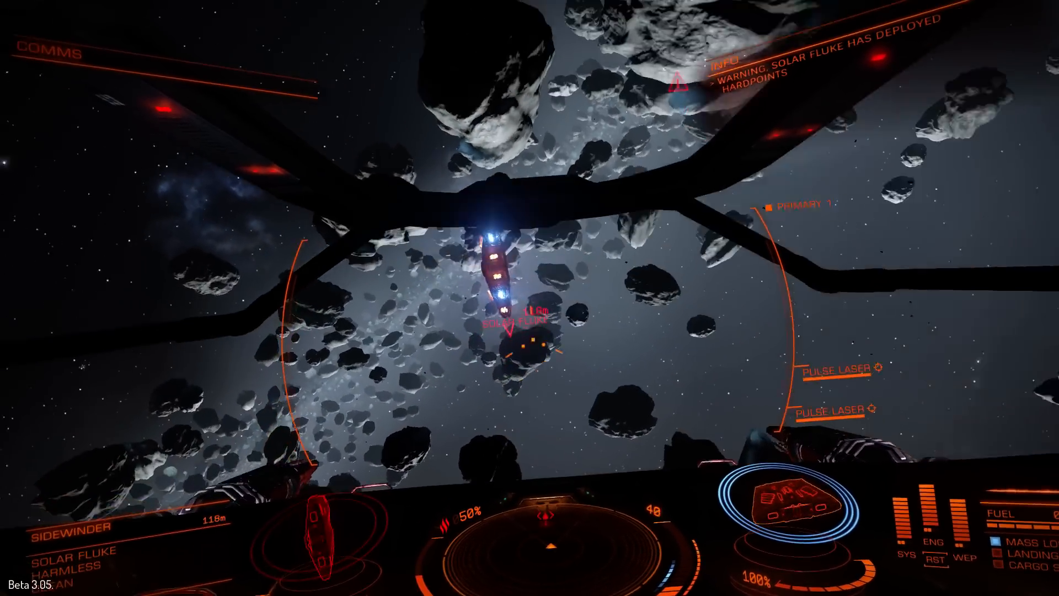
key("Escape")
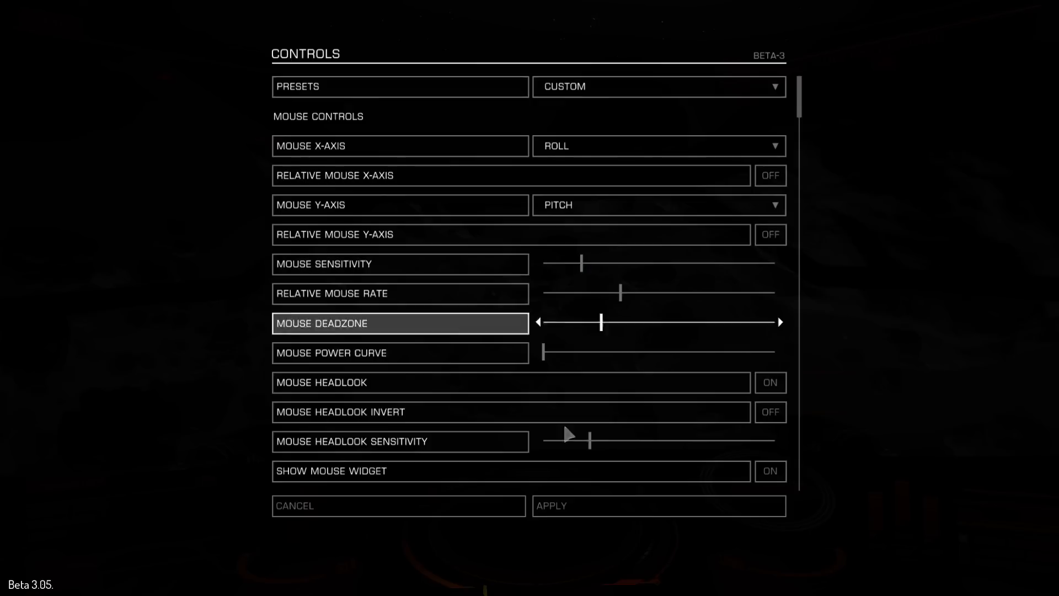
mouse_move(574, 470)
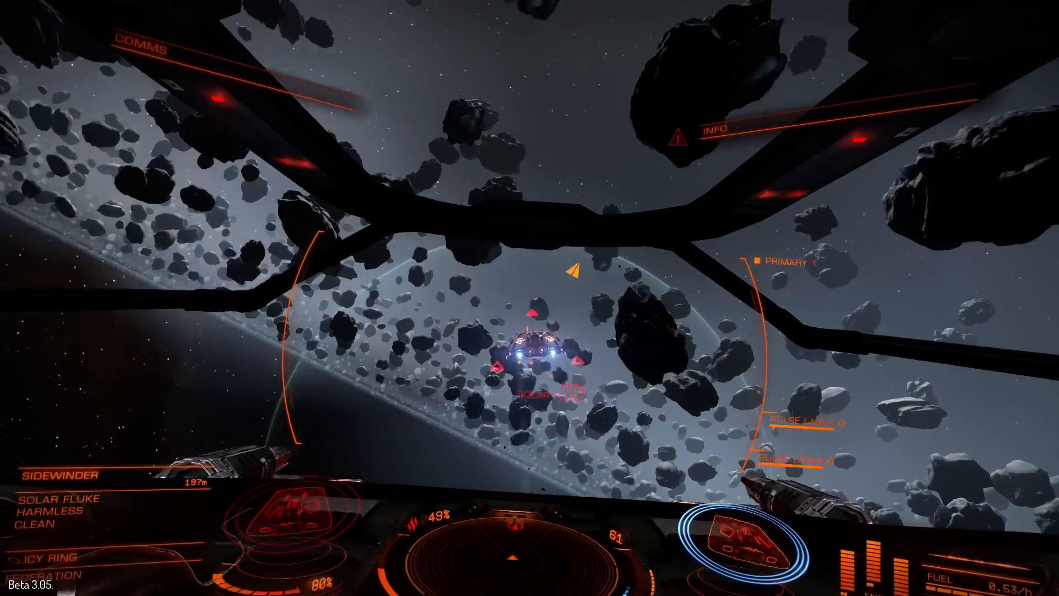
Step: Pause, view the mouse control sliders, and cancel out without saving changes
key("Escape")
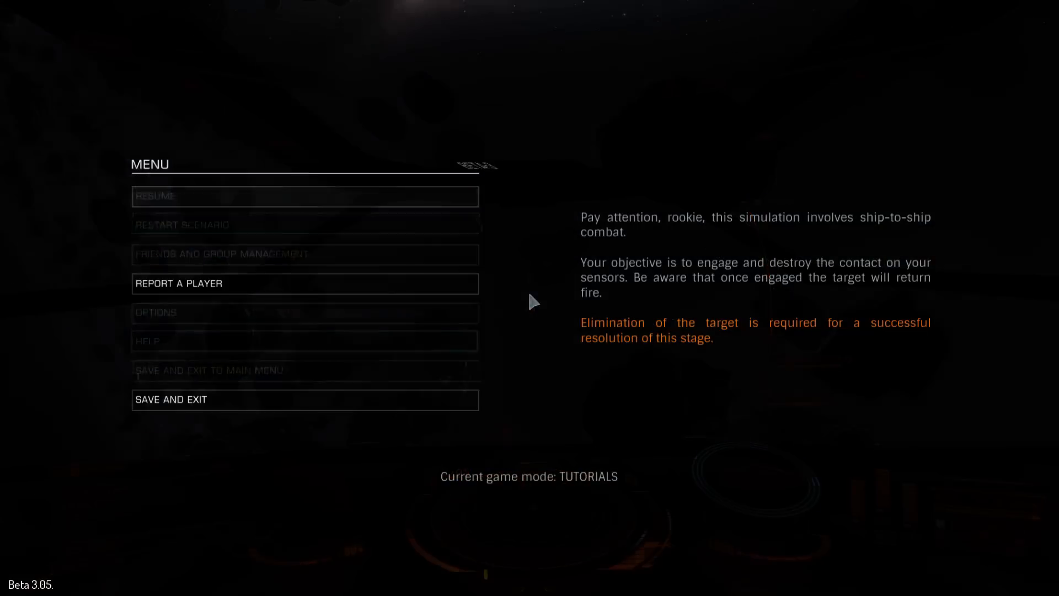
left_click(304, 312)
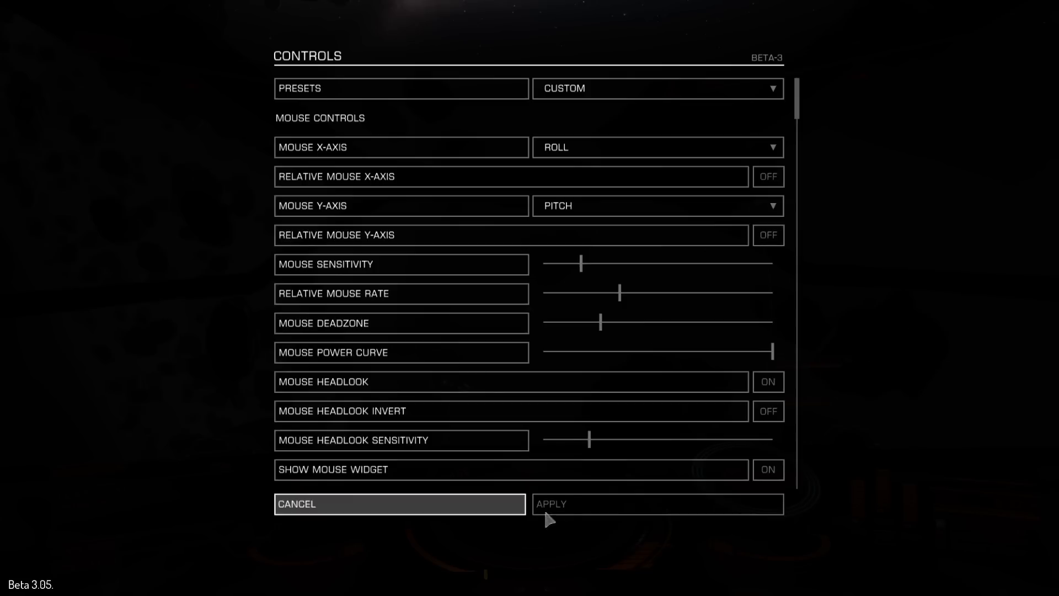
left_click(399, 503)
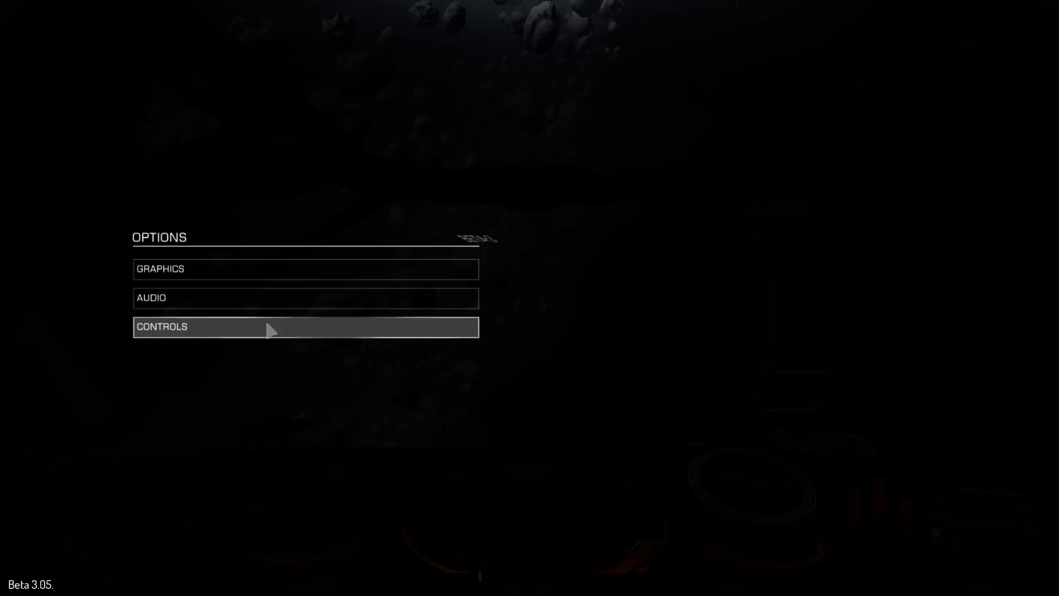
Step: Revisit control settings and the pause menu, ending back at the Options menu
left_click(305, 326)
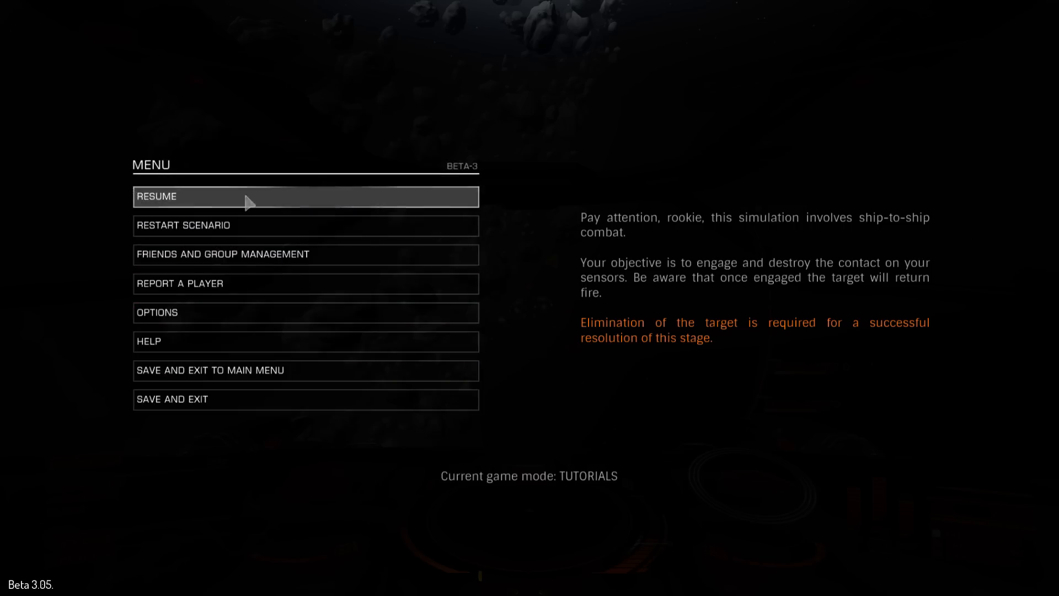
left_click(305, 196)
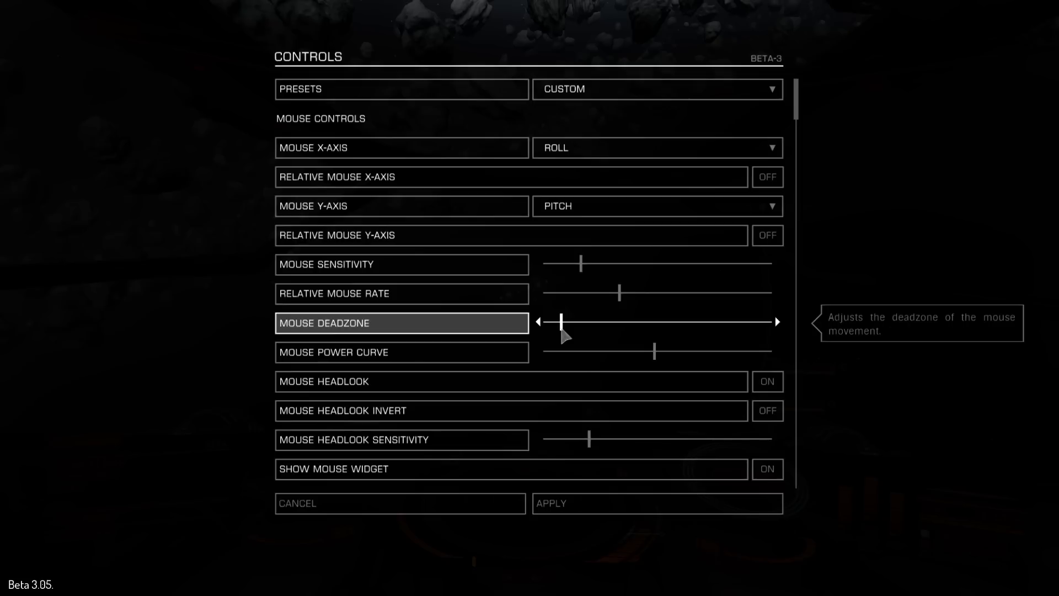
left_click(399, 502)
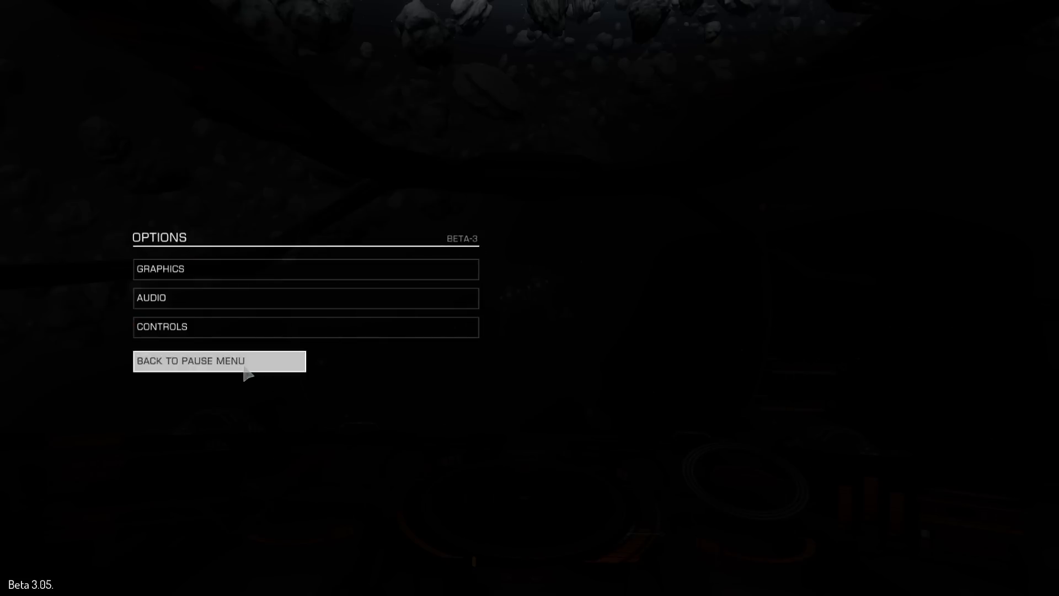
left_click(219, 361)
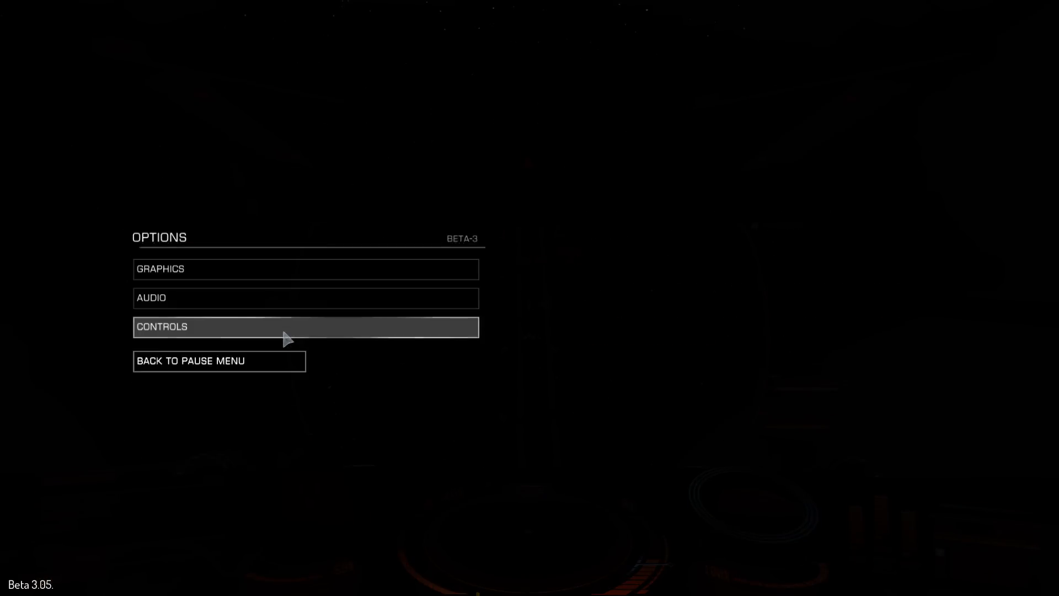
Step: Back out of the options to the pause menu and resume the combat simulation
left_click(305, 325)
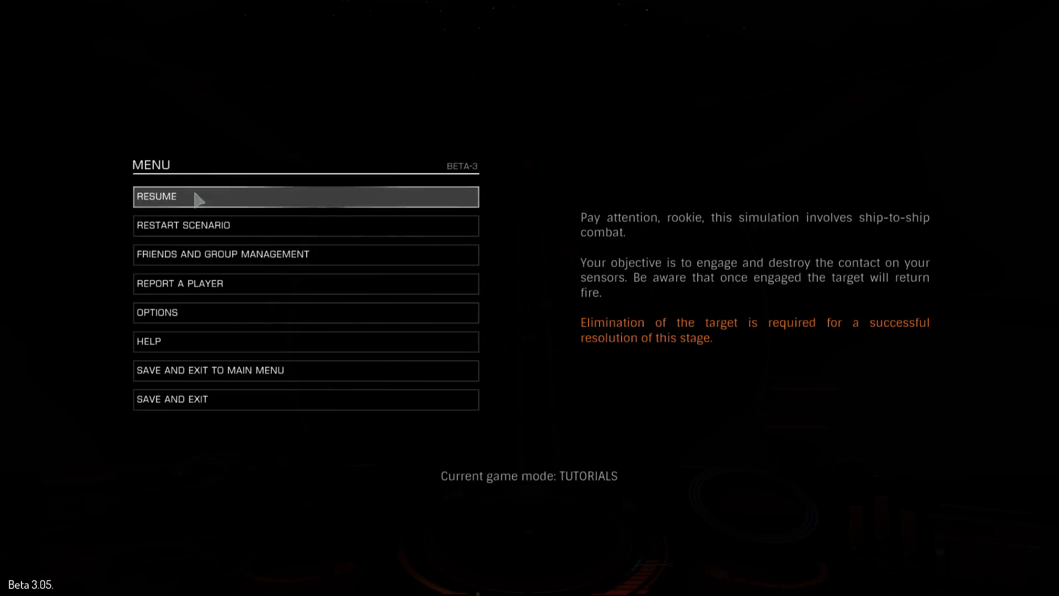
left_click(305, 197)
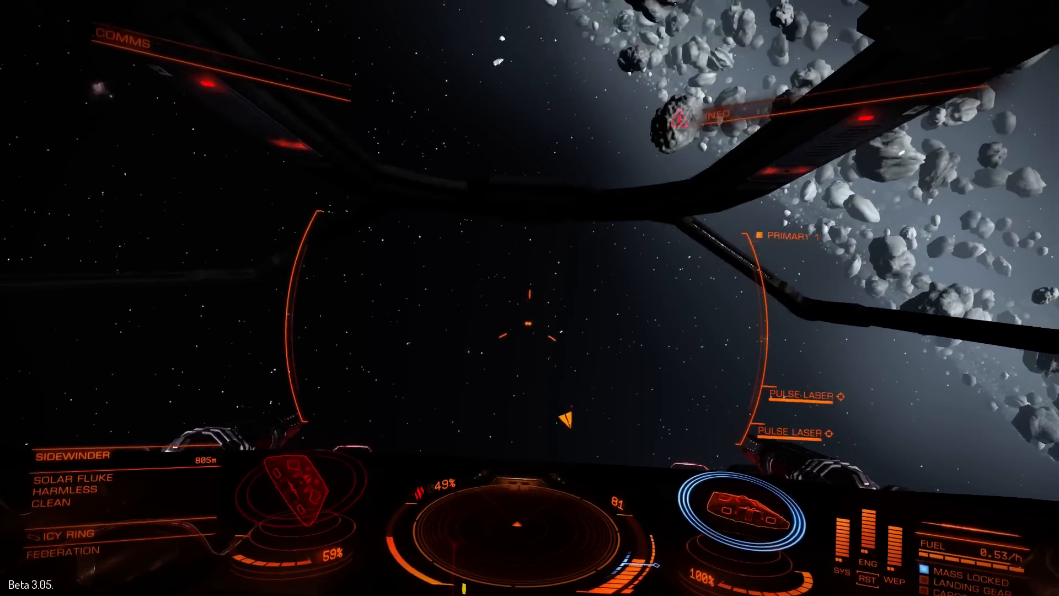
key("Escape")
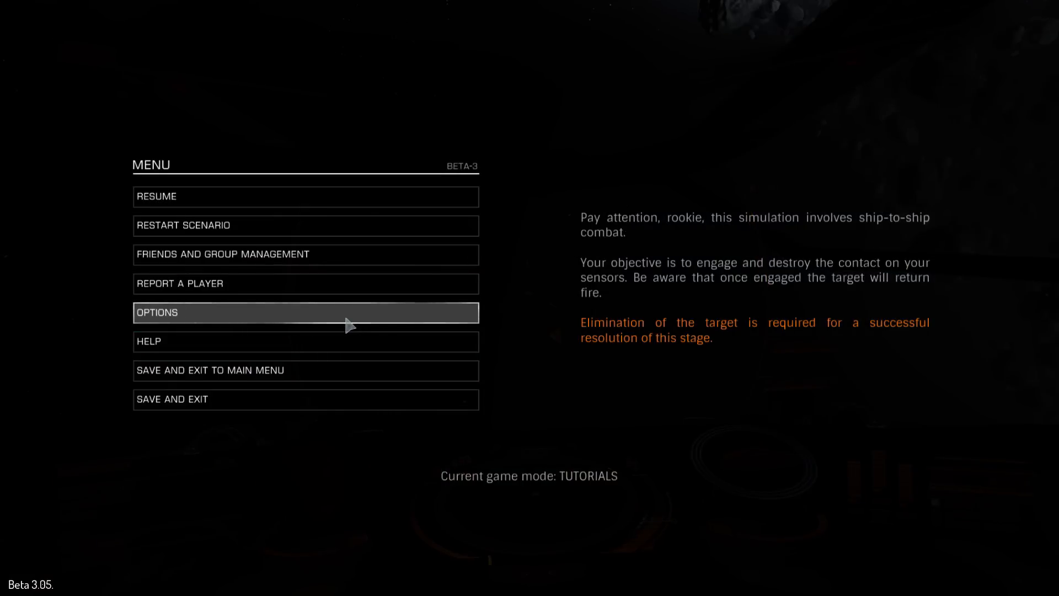
left_click(305, 312)
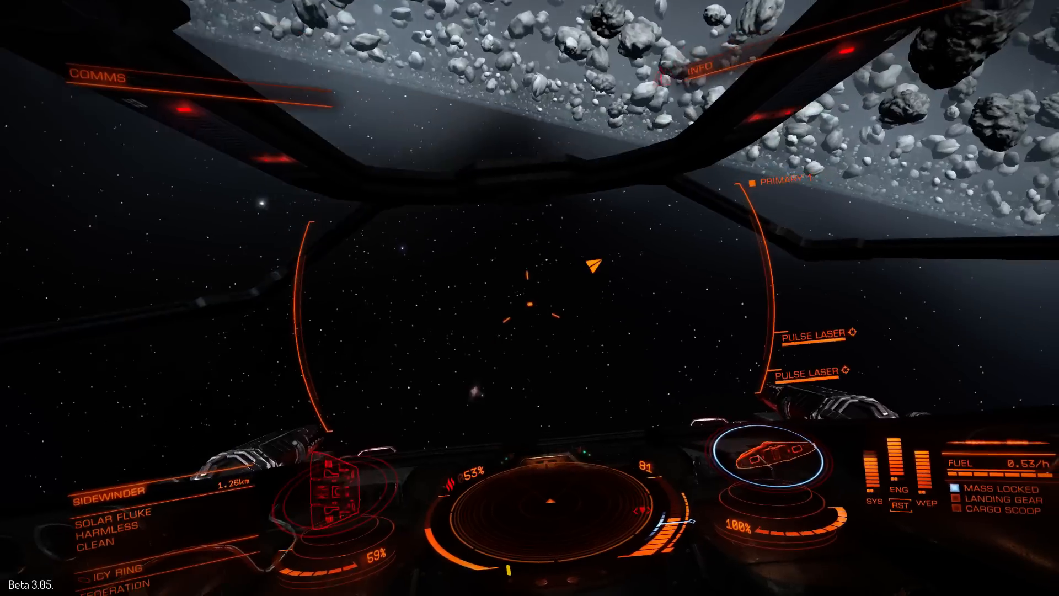
Step: Pause and reduce mouse sensitivity to roughly a fifth in Controls, then apply
key("Escape")
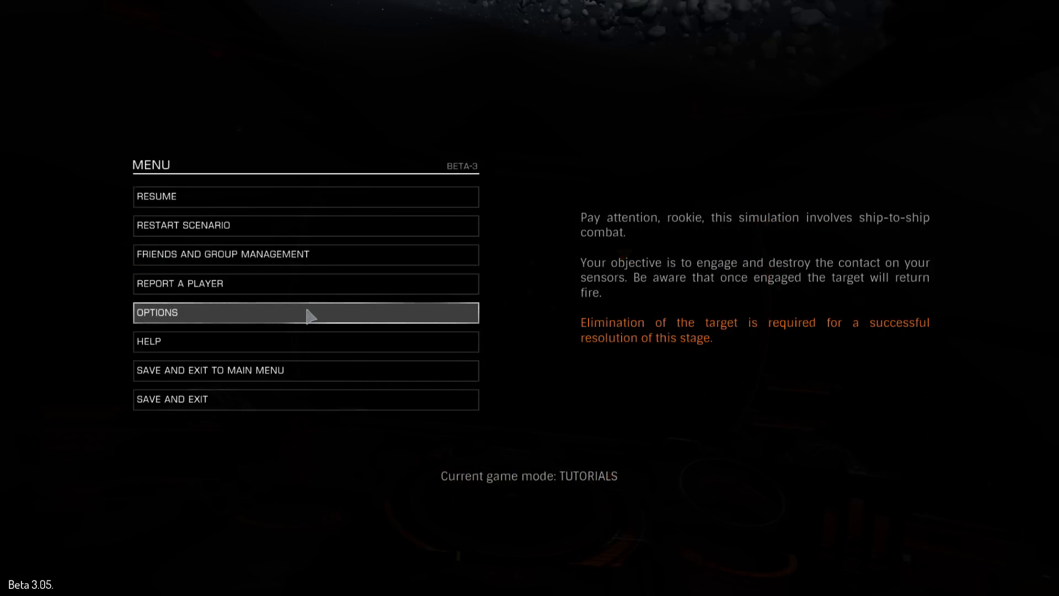
left_click(304, 312)
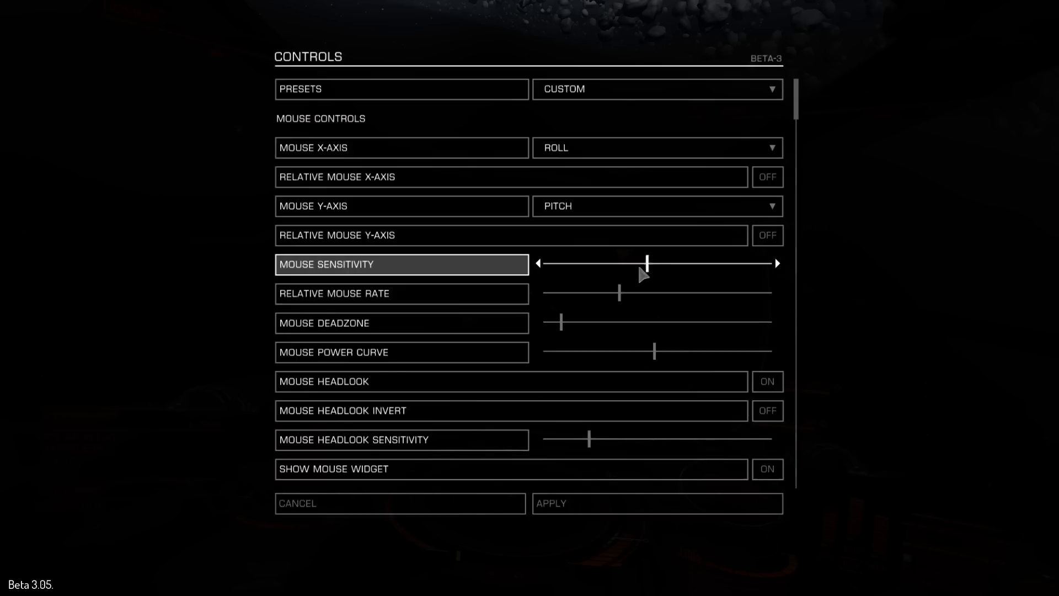
left_click_drag(645, 263, 584, 262)
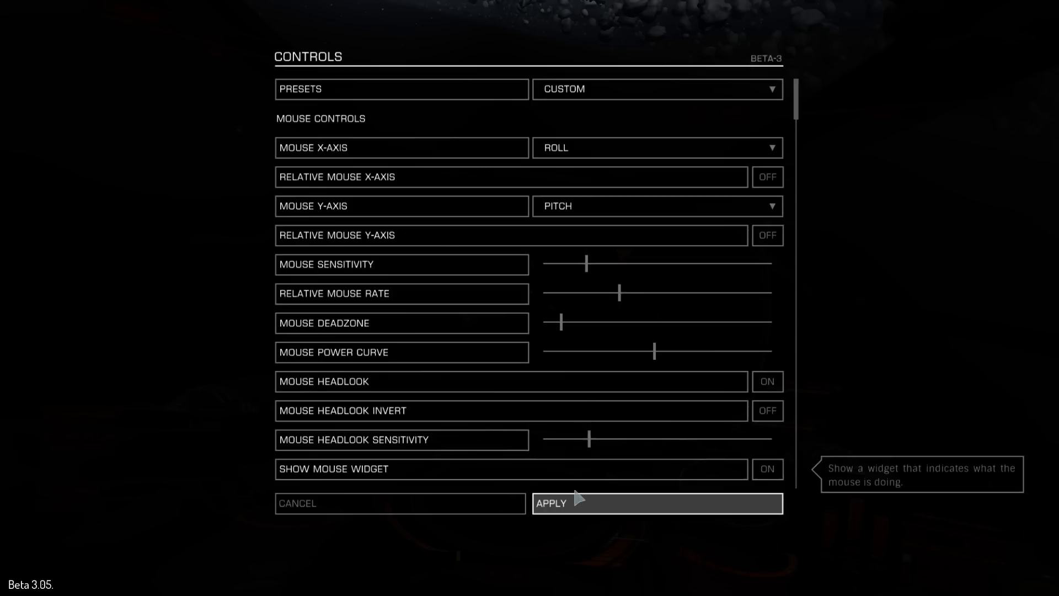
left_click(657, 502)
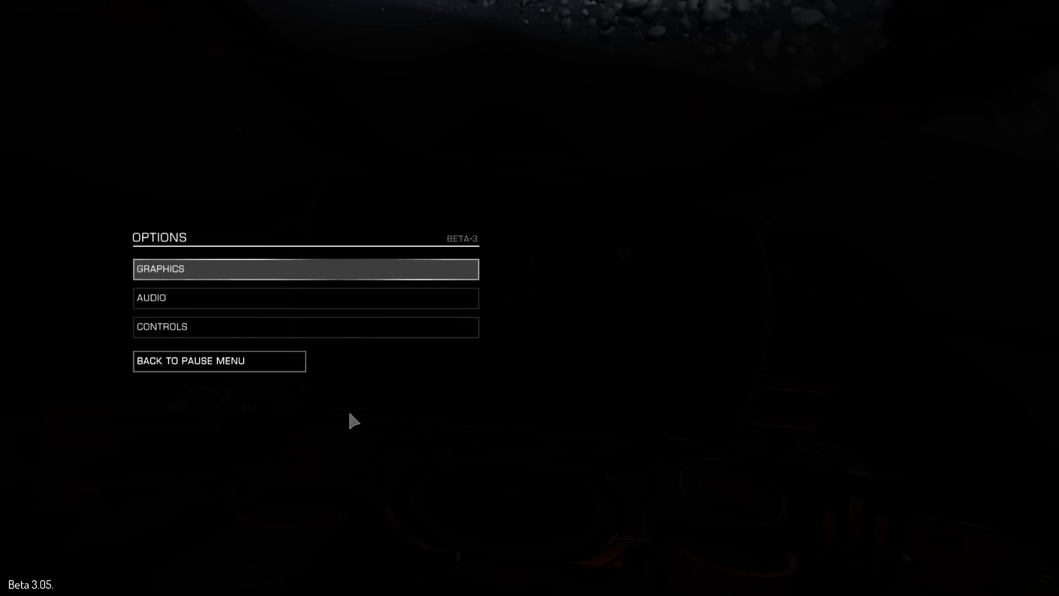
Step: Leave the options menu to return to flight toward the Sidewinder
left_click(190, 360)
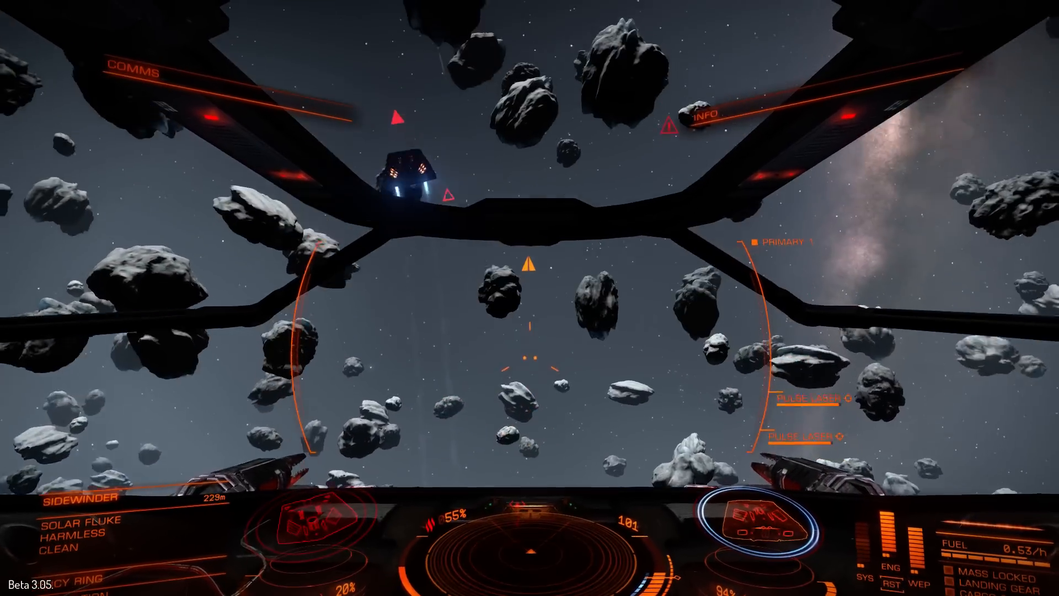
key("Escape")
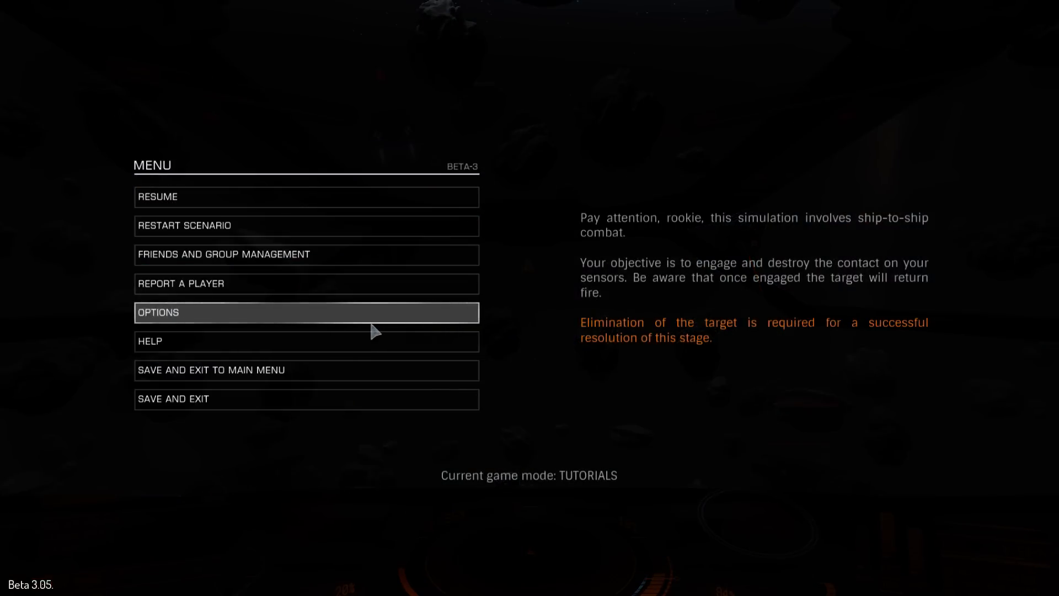
left_click(307, 312)
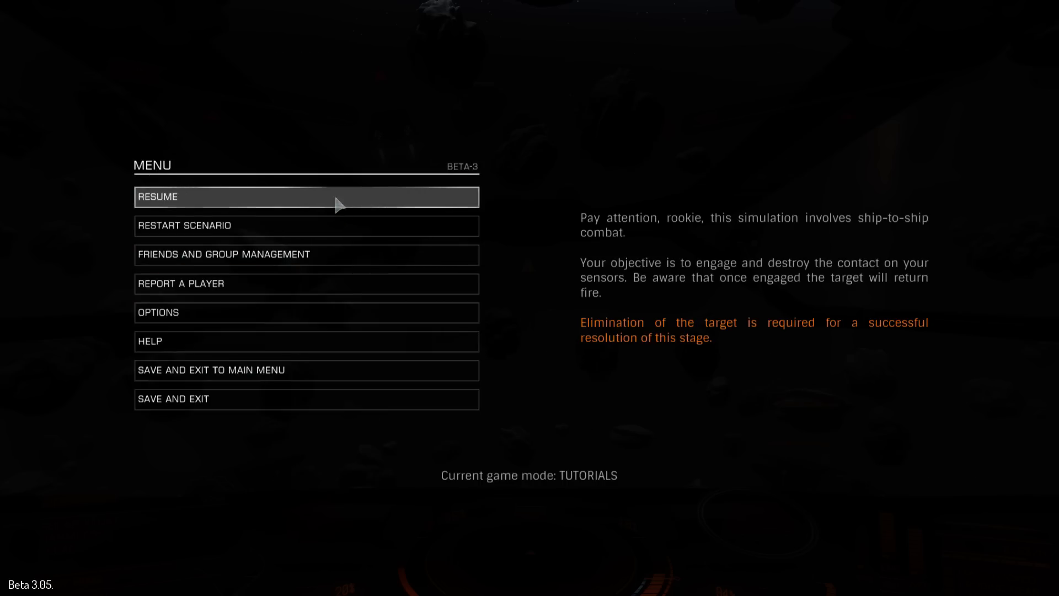
left_click(306, 196)
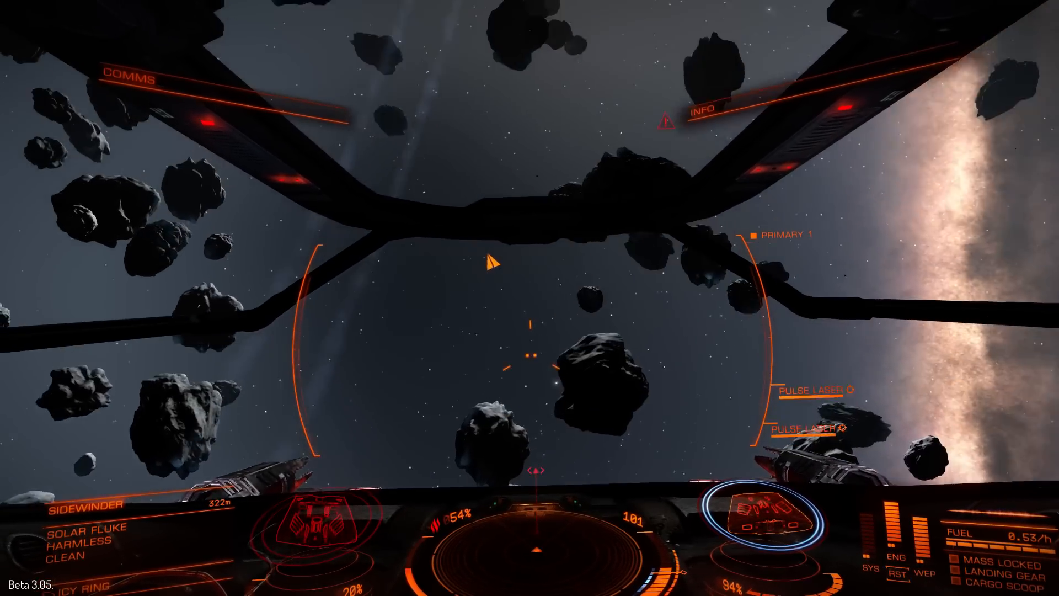
Step: Pause and drag the mouse deadzone to zero in the Controls options
key("Escape")
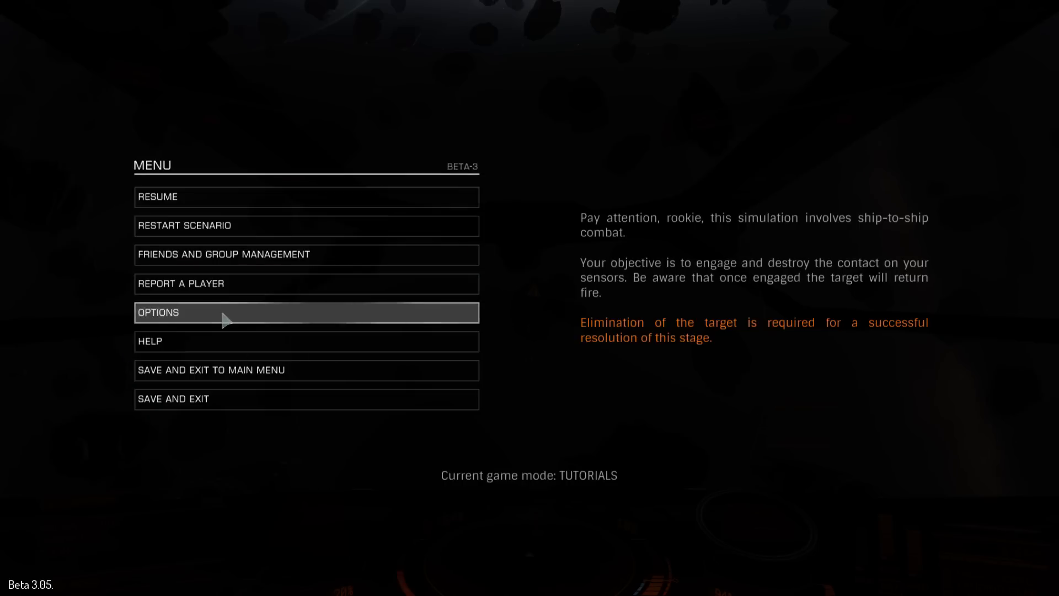
left_click(305, 312)
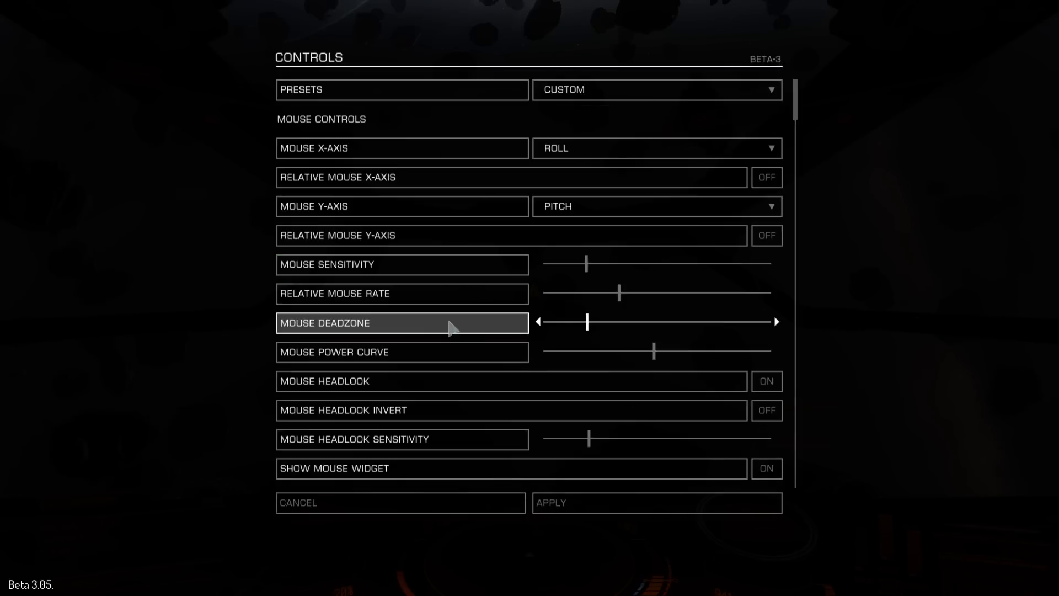
left_click_drag(586, 321, 540, 322)
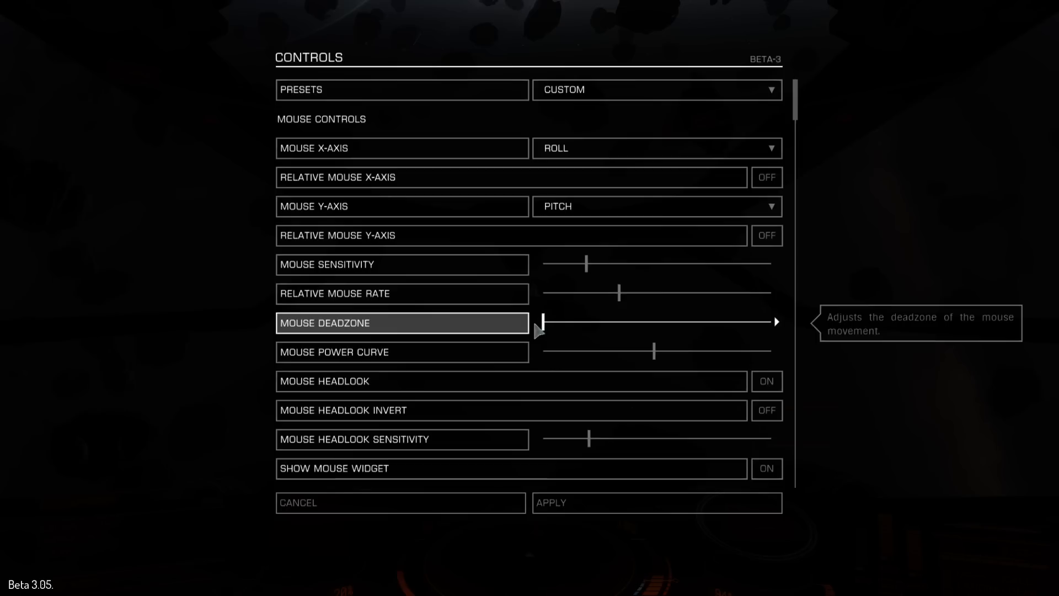
scroll("down", 3)
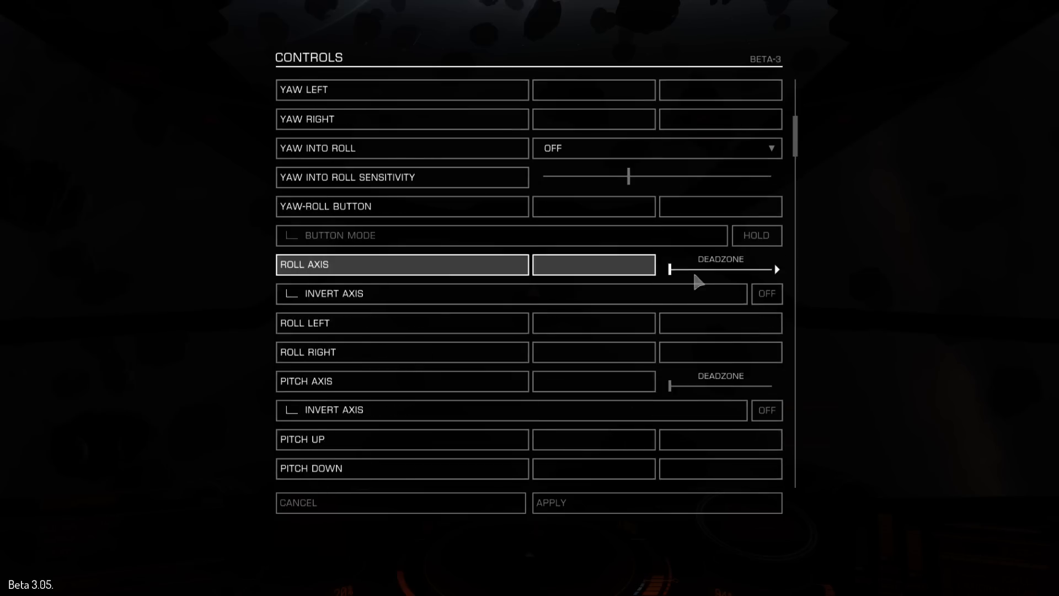
mouse_move(665, 400)
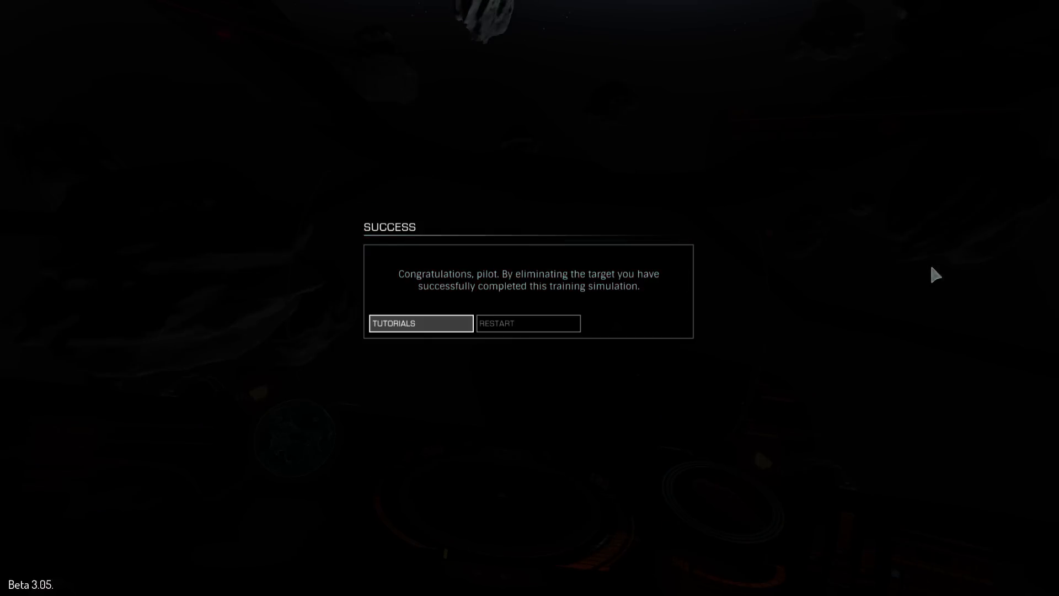
mouse_move(458, 351)
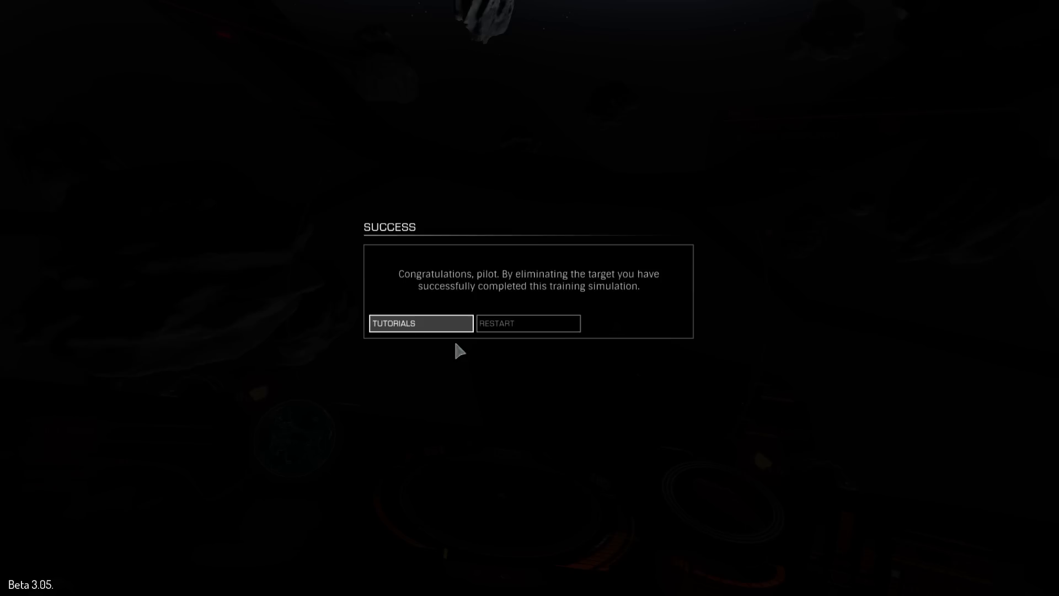
mouse_move(462, 343)
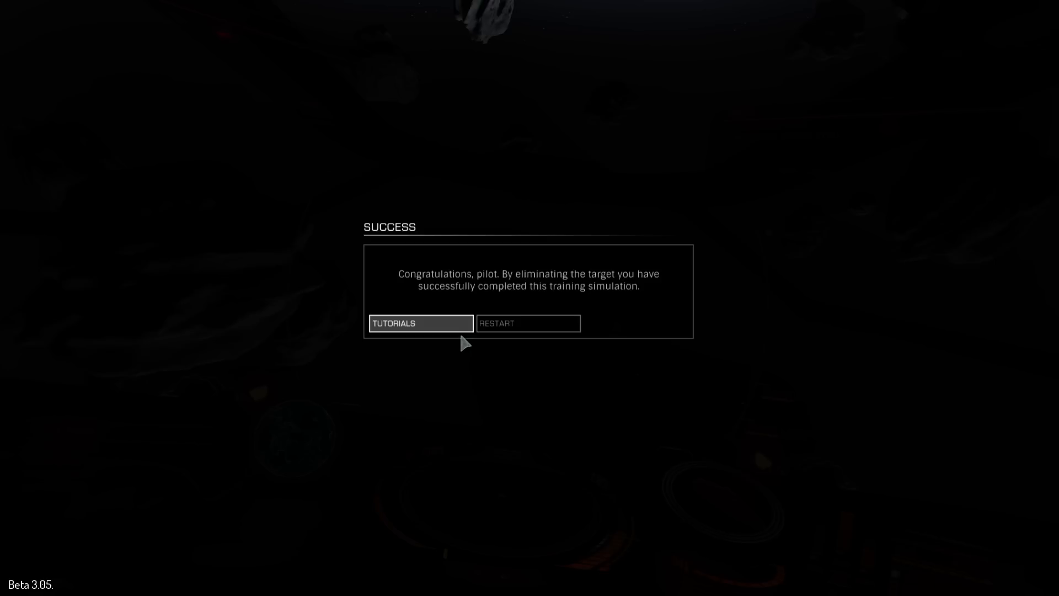
mouse_move(487, 323)
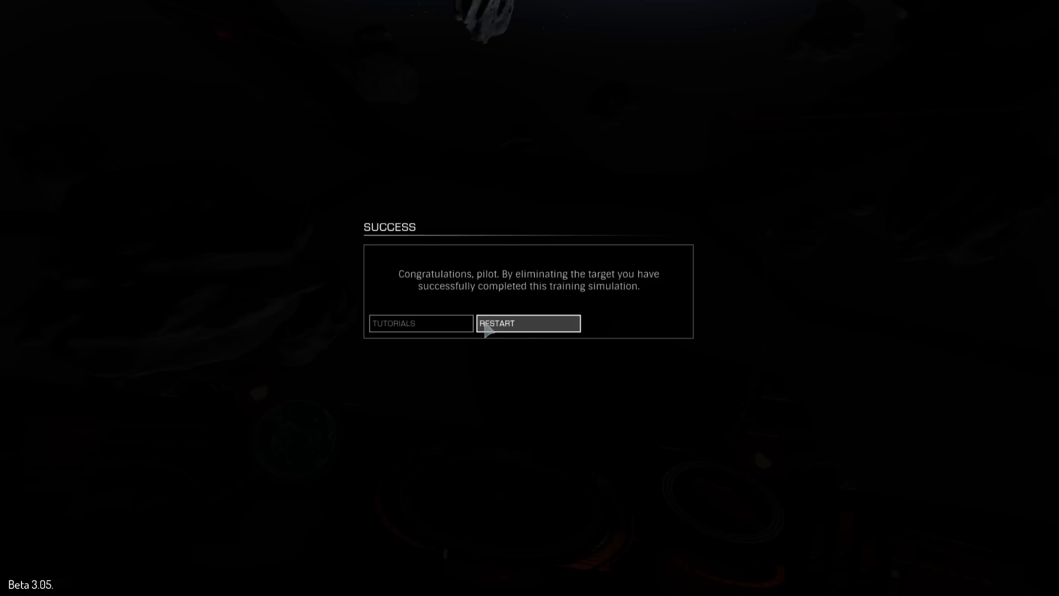